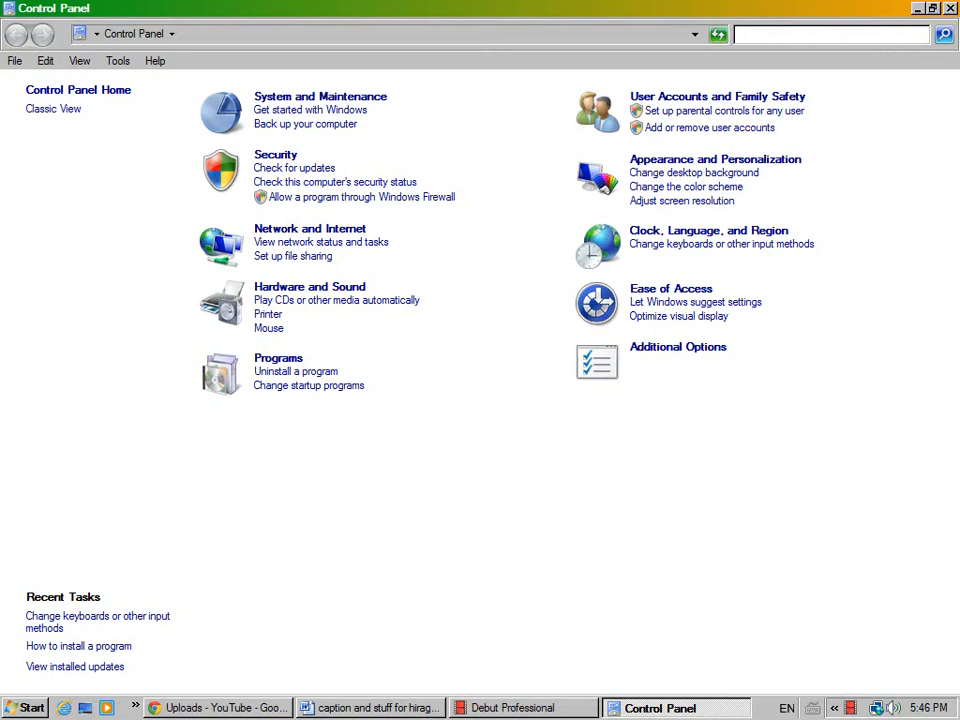
Open Text Services and Input Languages, listing the English, Georgian and Japanese input languages.
{"action": "left_click", "coordinate": [830, 34]}
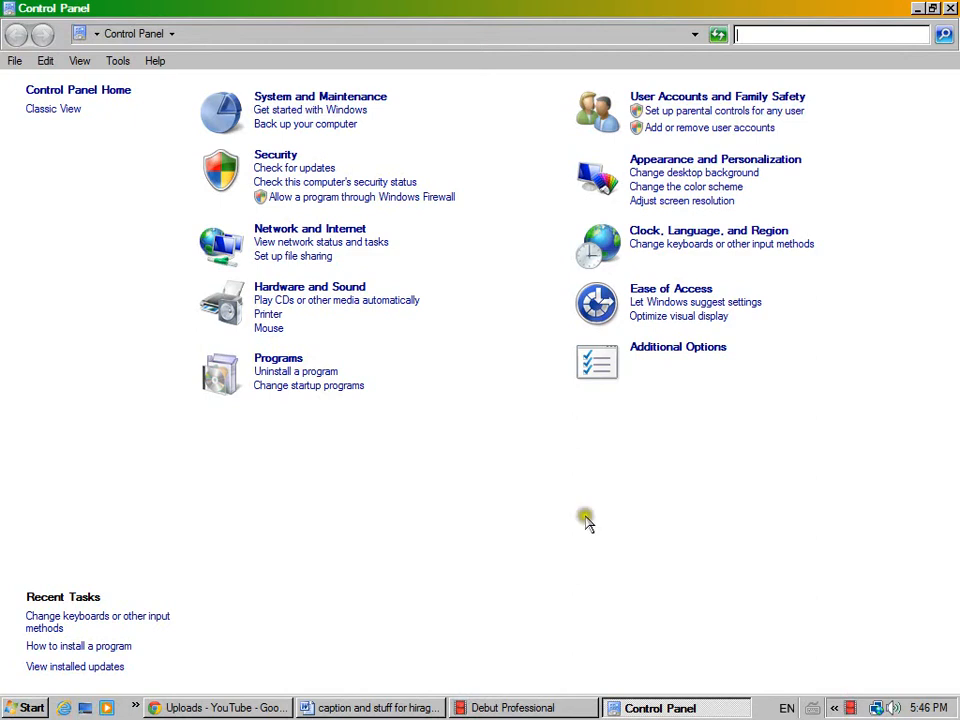
{"action": "mouse_move", "coordinate": [584, 523]}
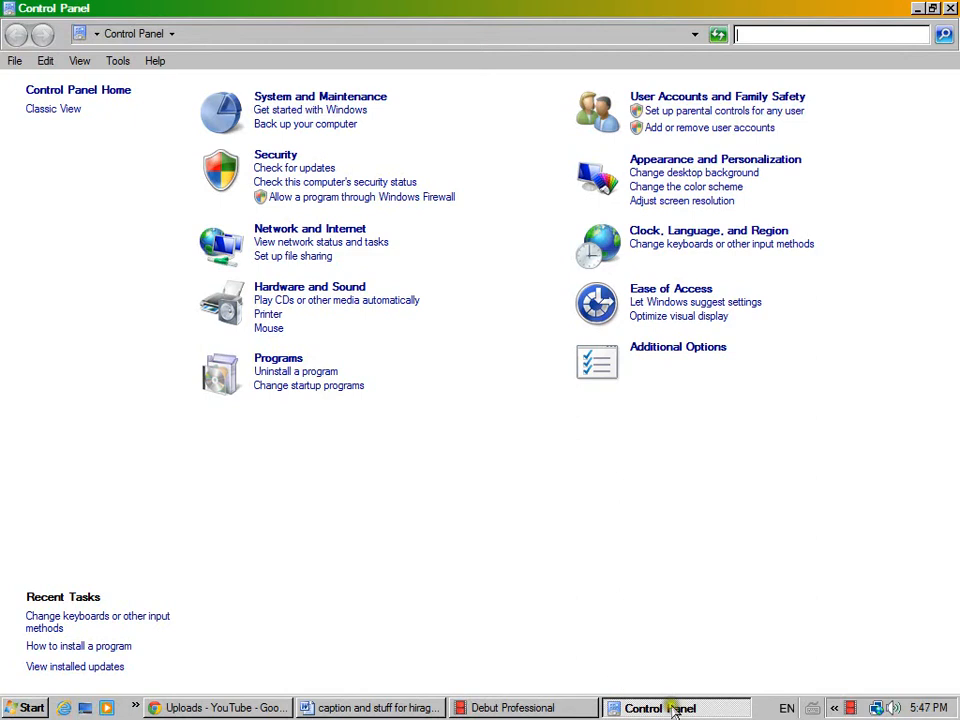
{"action": "mouse_move", "coordinate": [718, 201]}
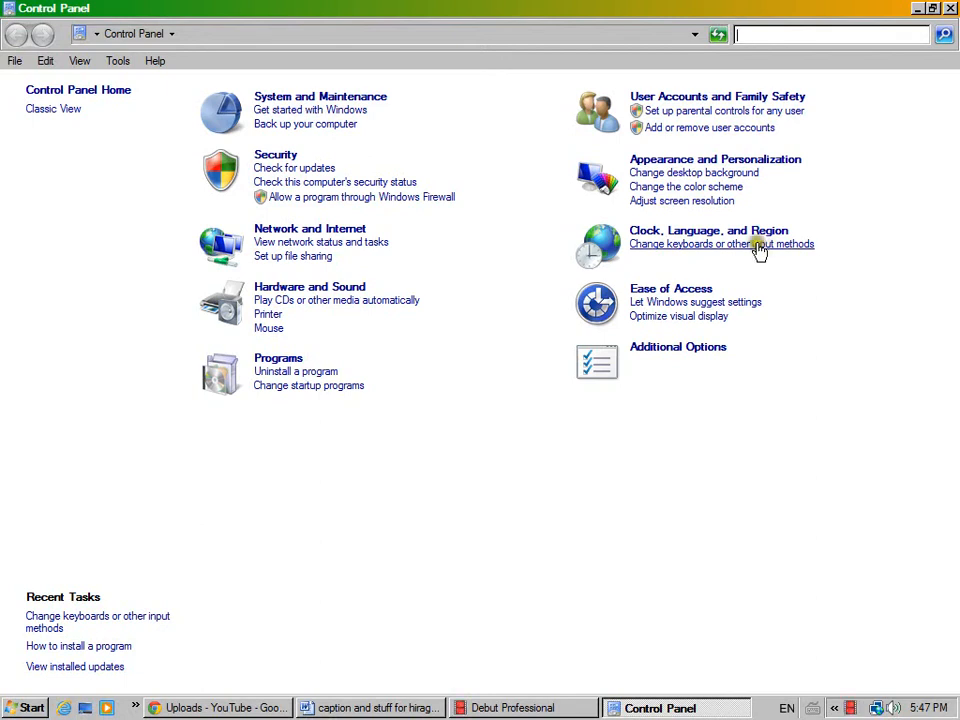
{"action": "left_click", "coordinate": [721, 243]}
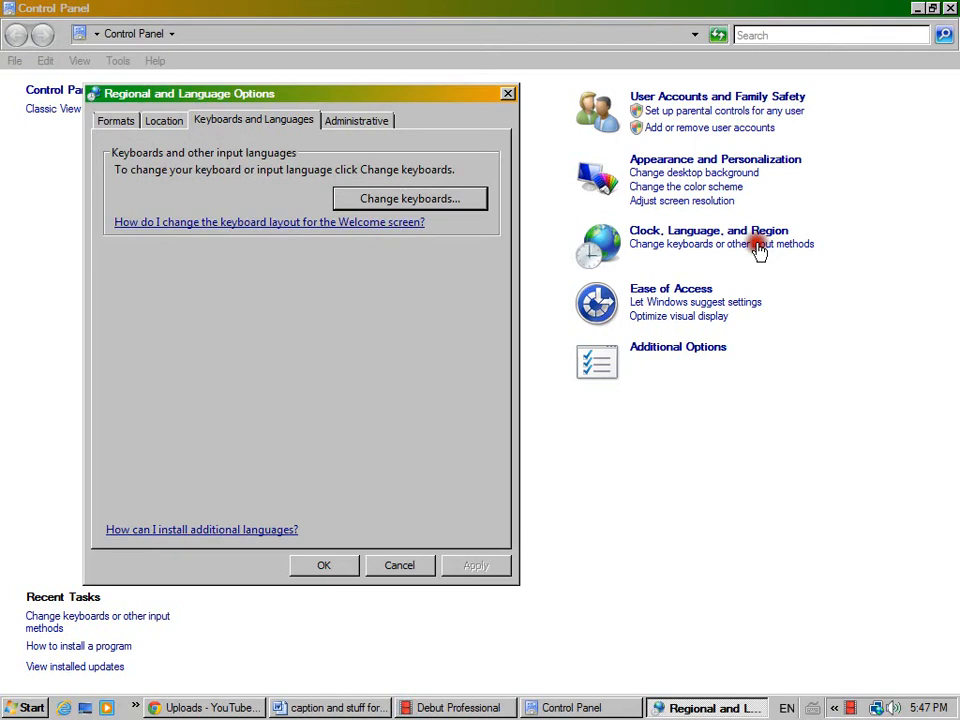
{"action": "left_click", "coordinate": [409, 198]}
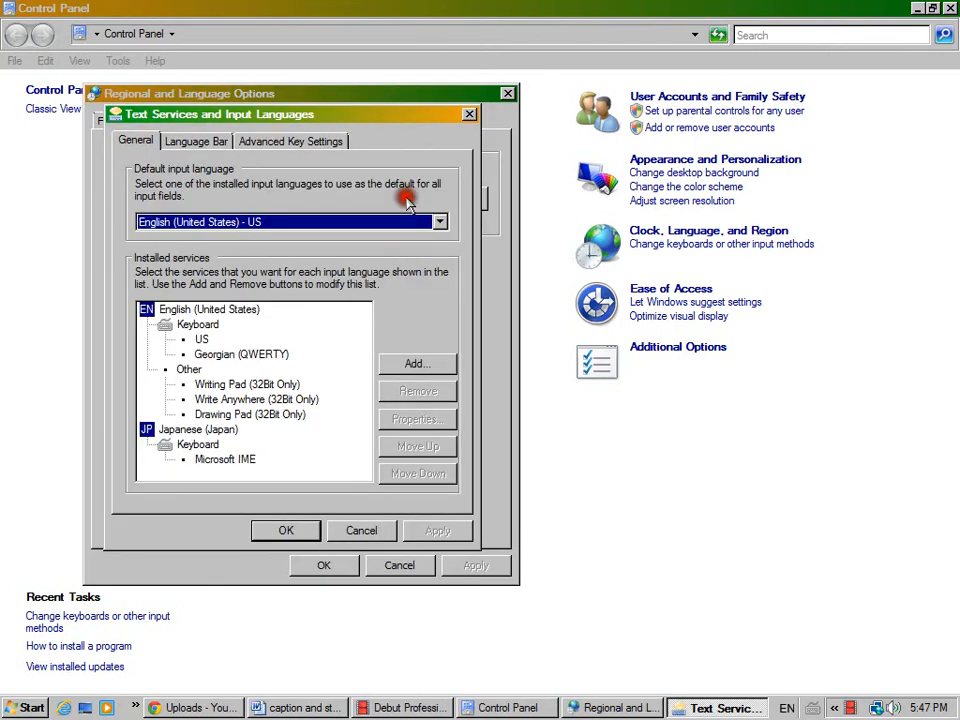
{"action": "mouse_move", "coordinate": [393, 335]}
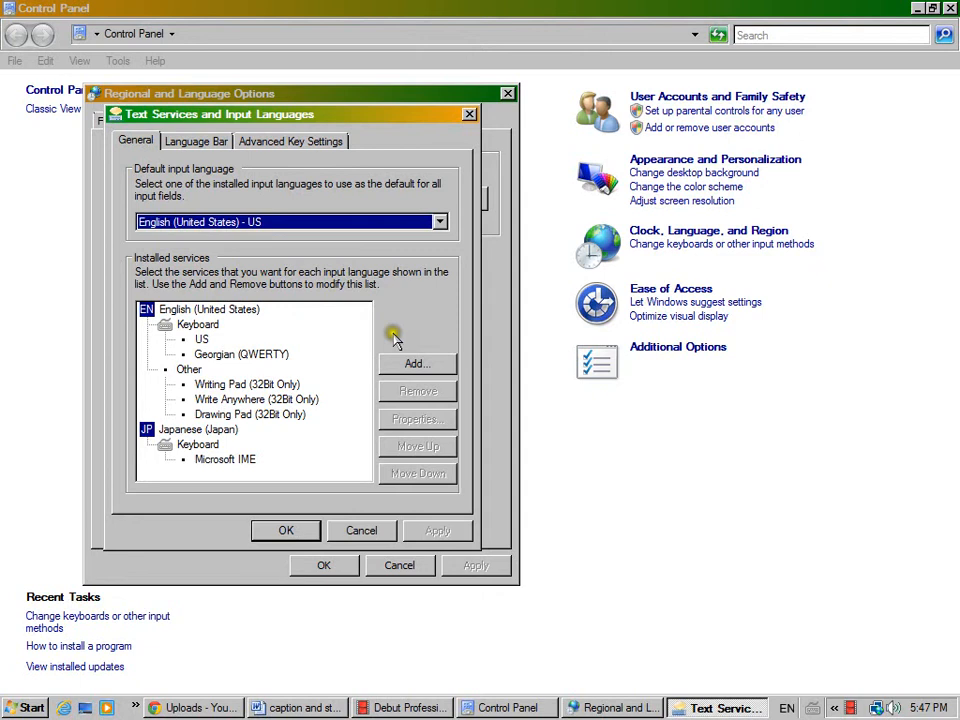
{"action": "mouse_move", "coordinate": [227, 363]}
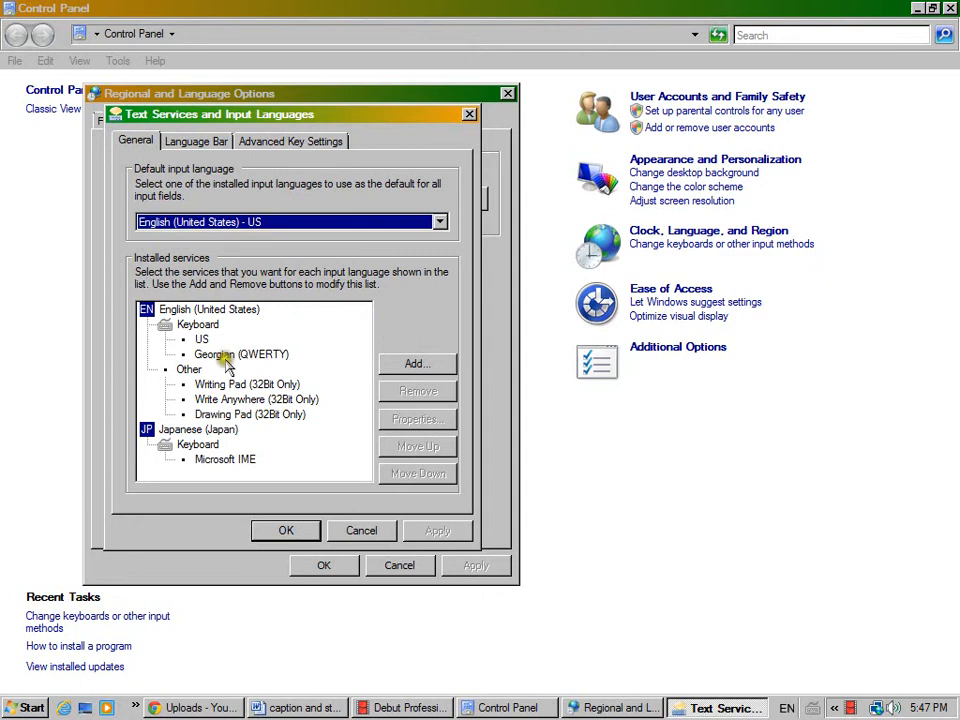
Open Add Input Language and browse to the checked Georgian (QWERTY) layout.
{"action": "left_click", "coordinate": [417, 363]}
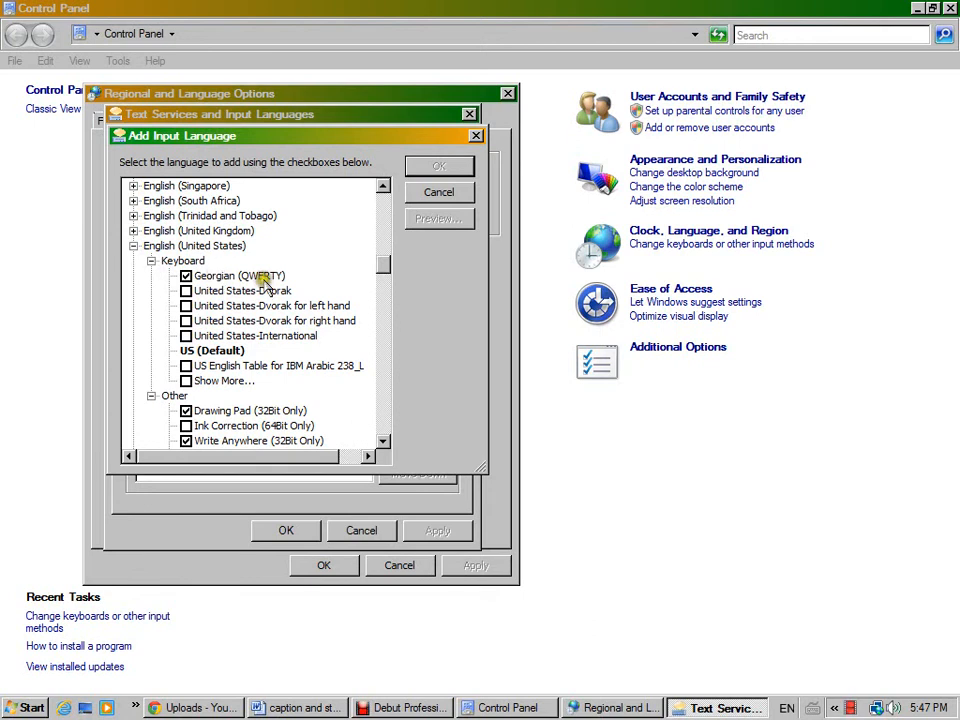
{"action": "mouse_move", "coordinate": [297, 293]}
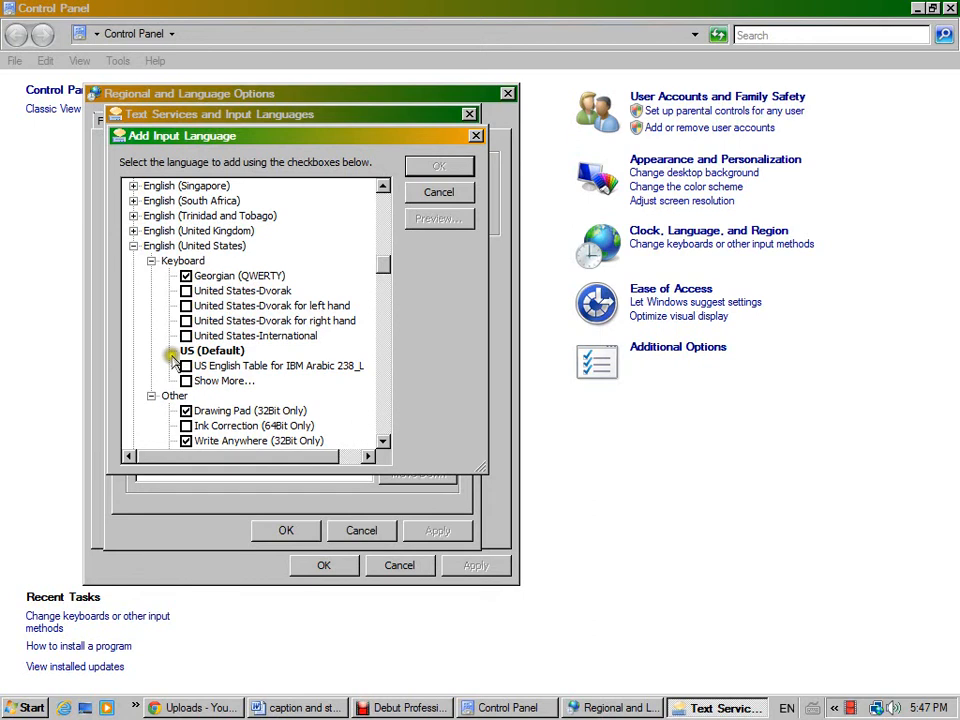
{"action": "mouse_move", "coordinate": [262, 390]}
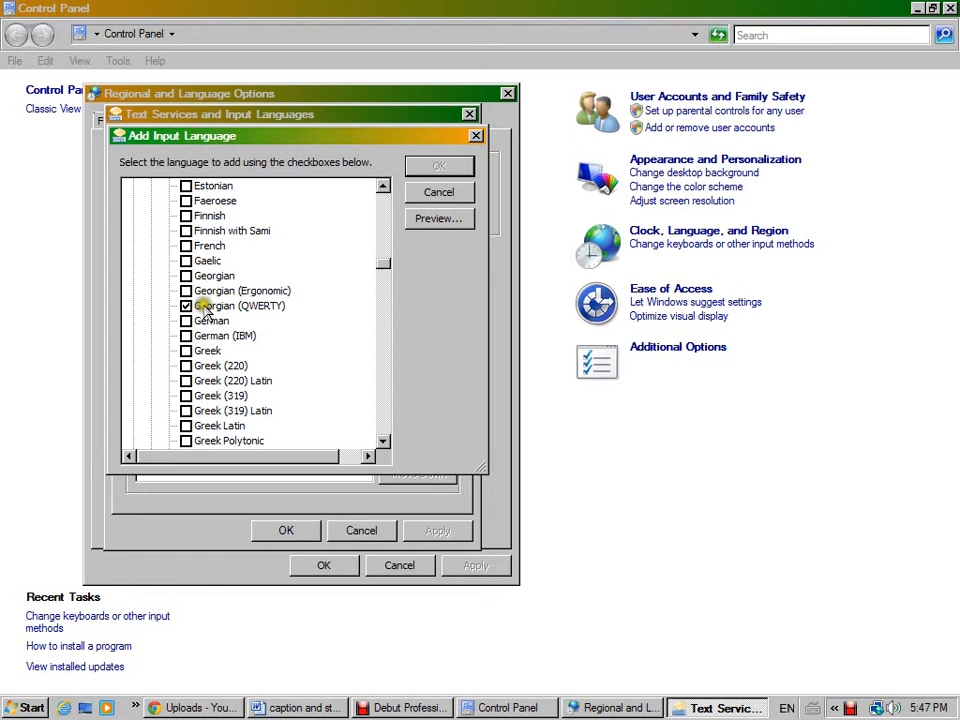
{"action": "mouse_move", "coordinate": [237, 290]}
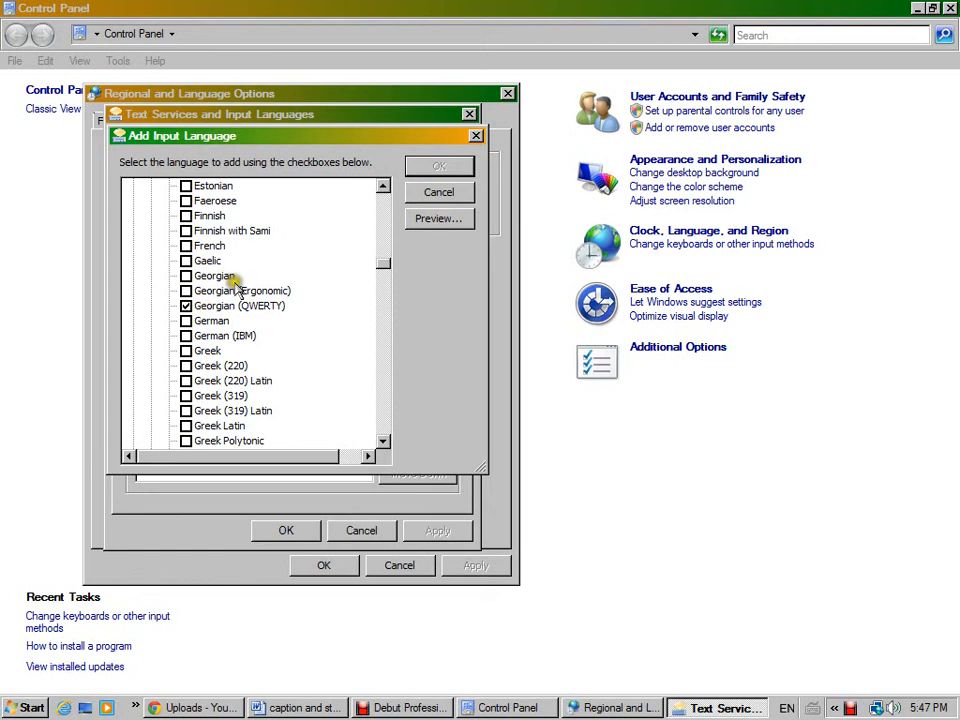
{"action": "mouse_move", "coordinate": [288, 300]}
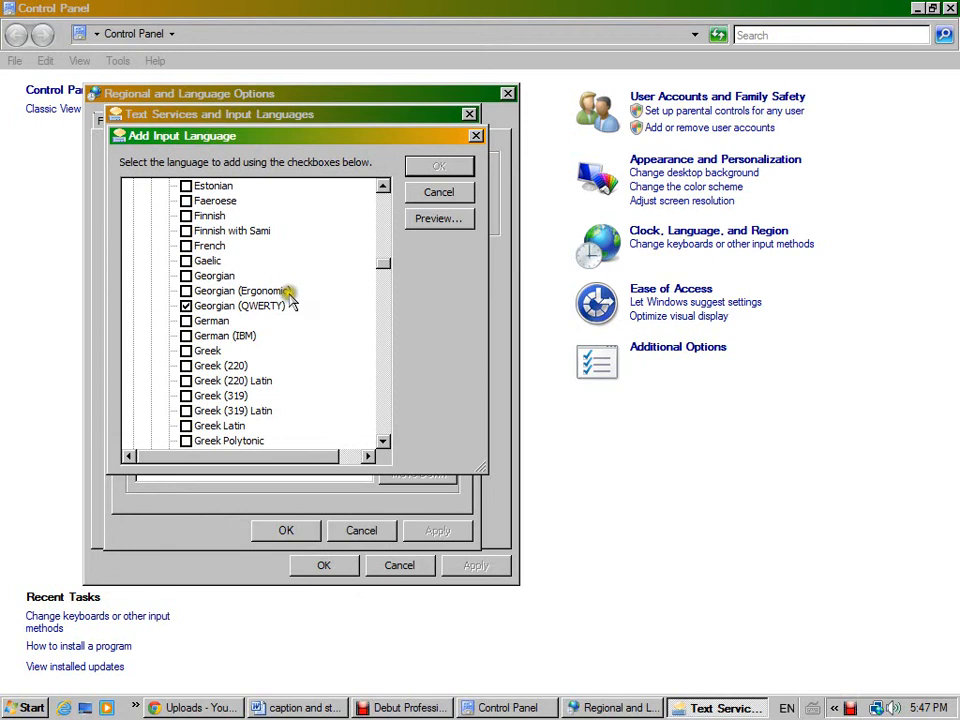
{"action": "mouse_move", "coordinate": [278, 322]}
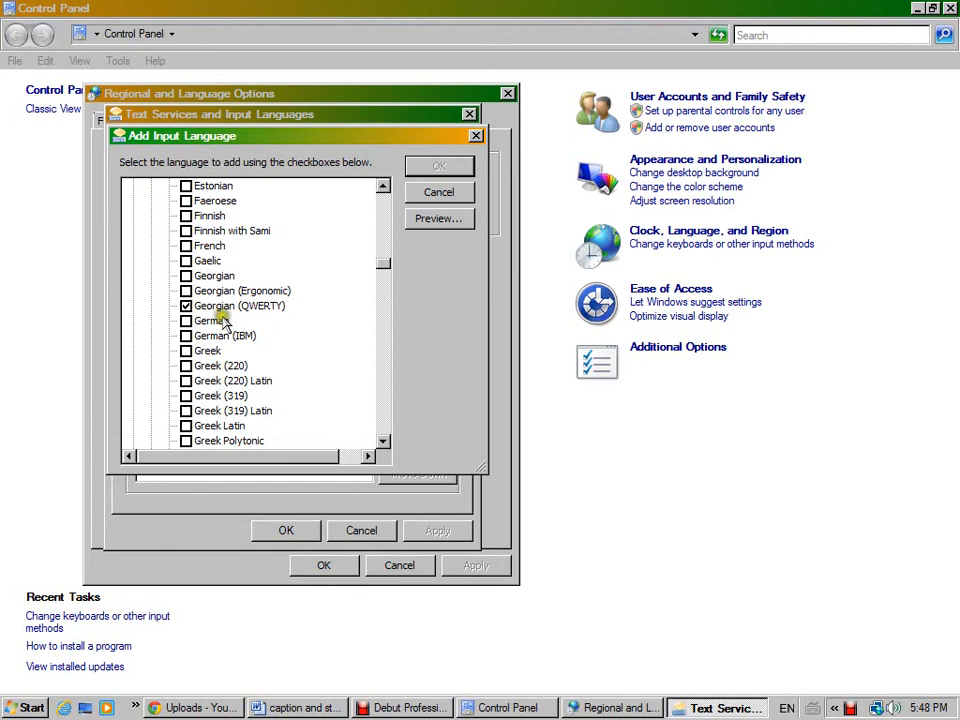
{"action": "mouse_move", "coordinate": [290, 300]}
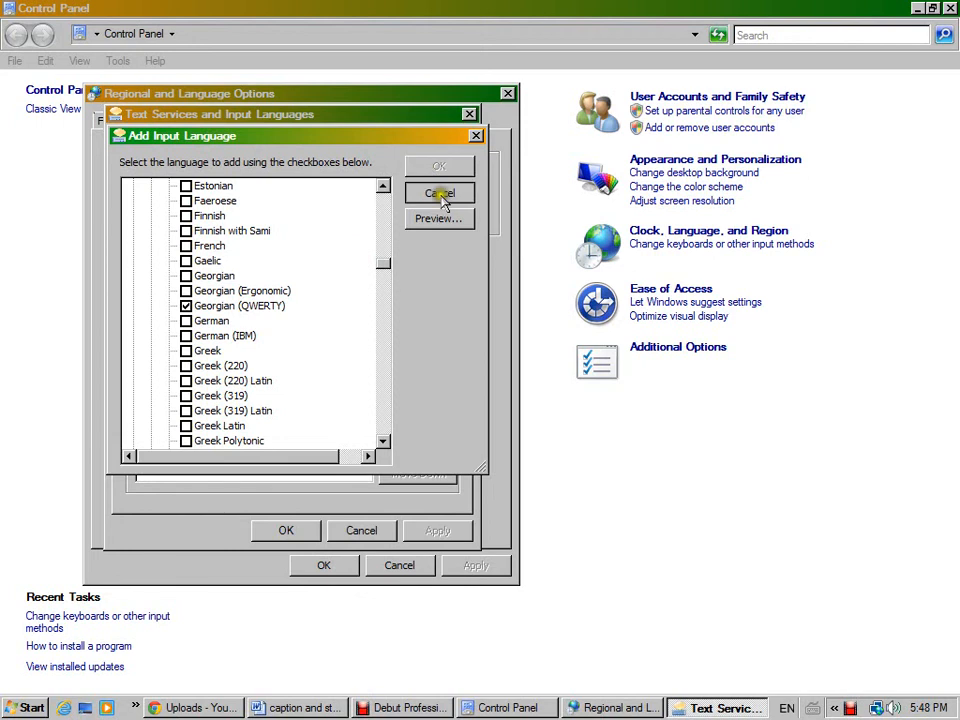
Cancel Add Input Language, then close Text Services and Regional and Language Options.
{"action": "left_click", "coordinate": [438, 193]}
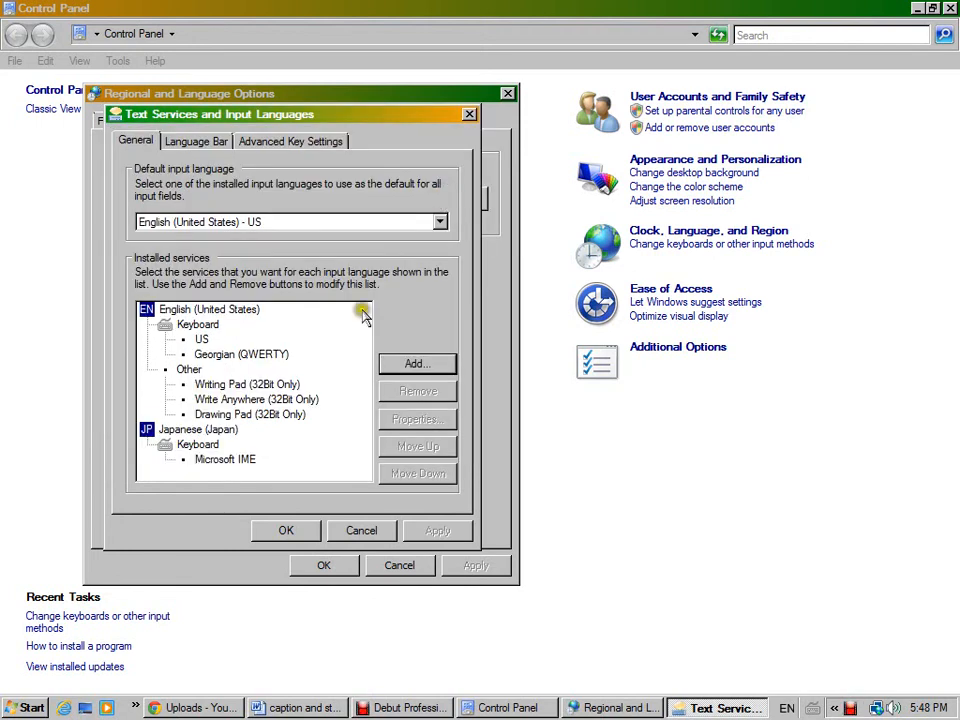
{"action": "left_click", "coordinate": [285, 530]}
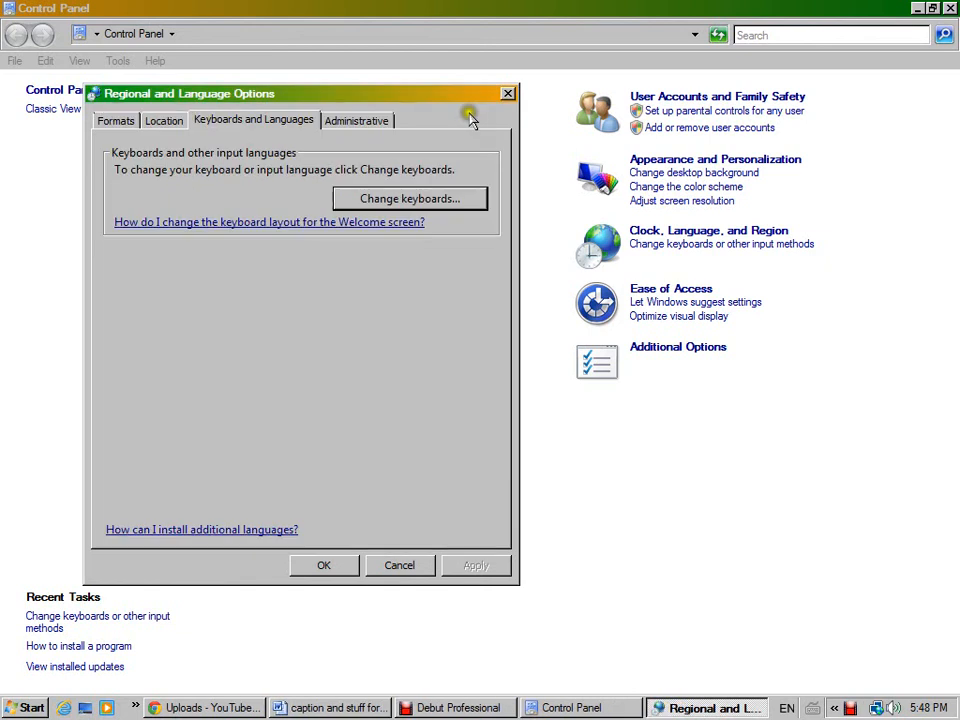
{"action": "mouse_move", "coordinate": [510, 105]}
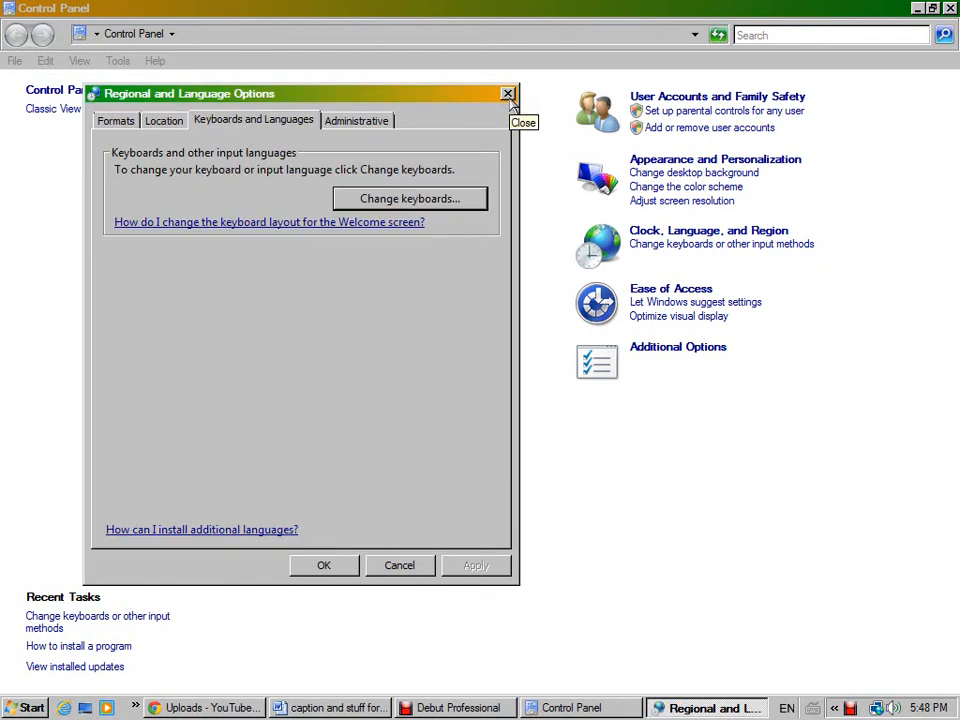
{"action": "left_click", "coordinate": [508, 93]}
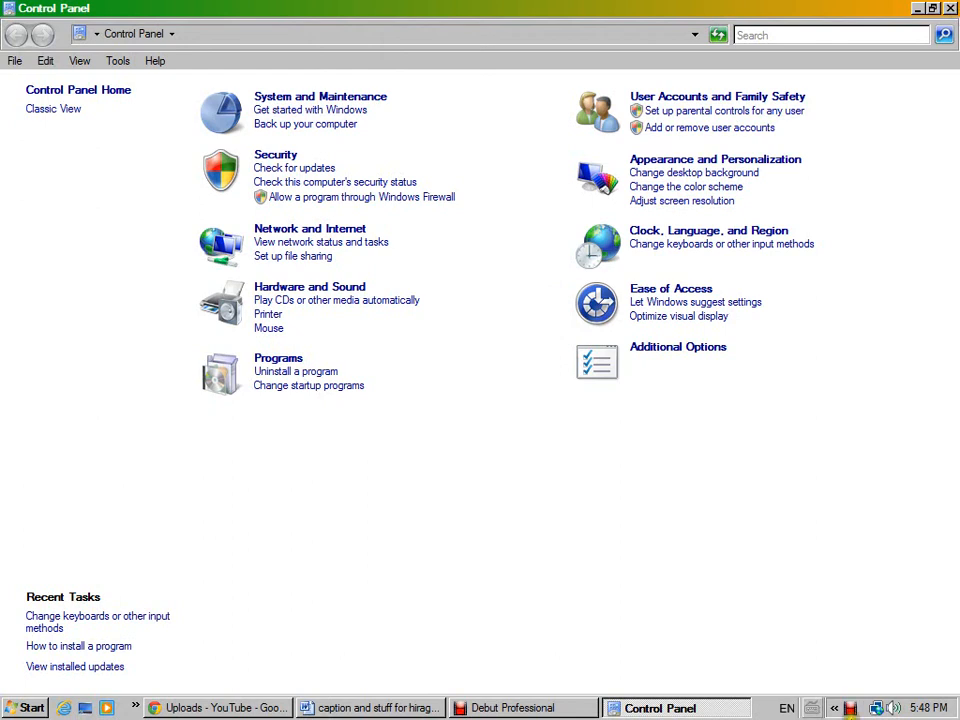
{"action": "mouse_move", "coordinate": [806, 708]}
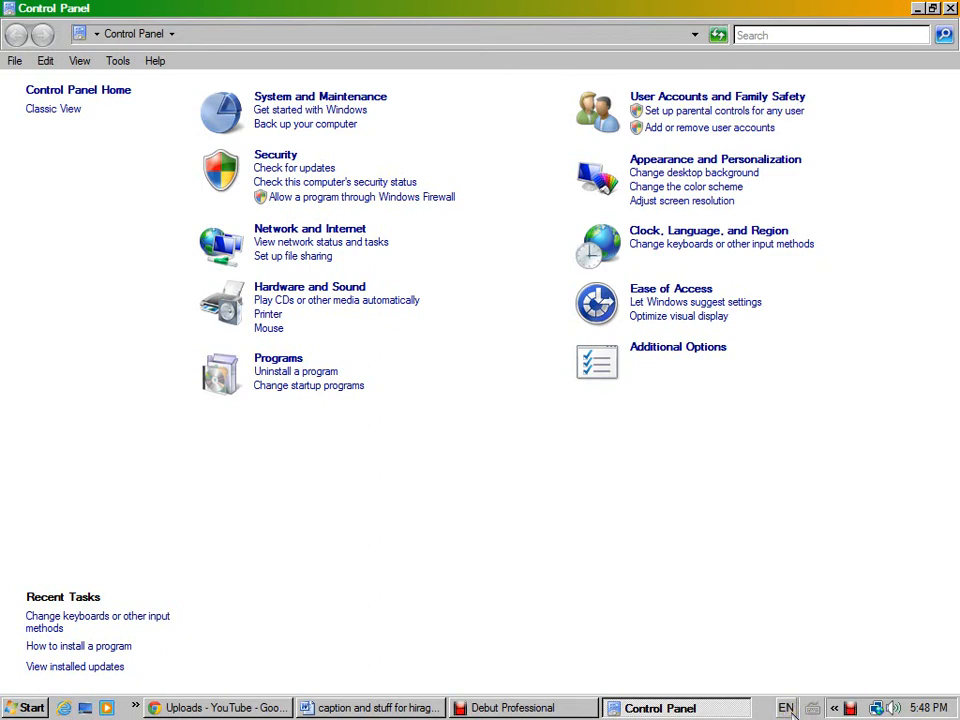
Check the available input languages from the taskbar EN indicator before moving to Word.
{"action": "left_click", "coordinate": [786, 708]}
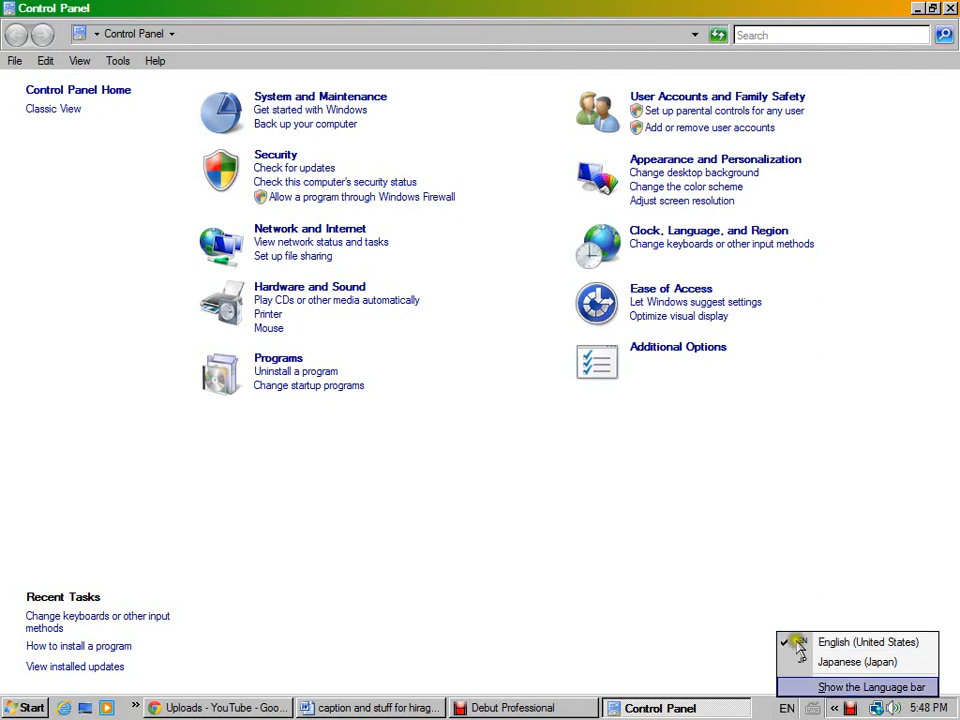
{"action": "left_click", "coordinate": [786, 708]}
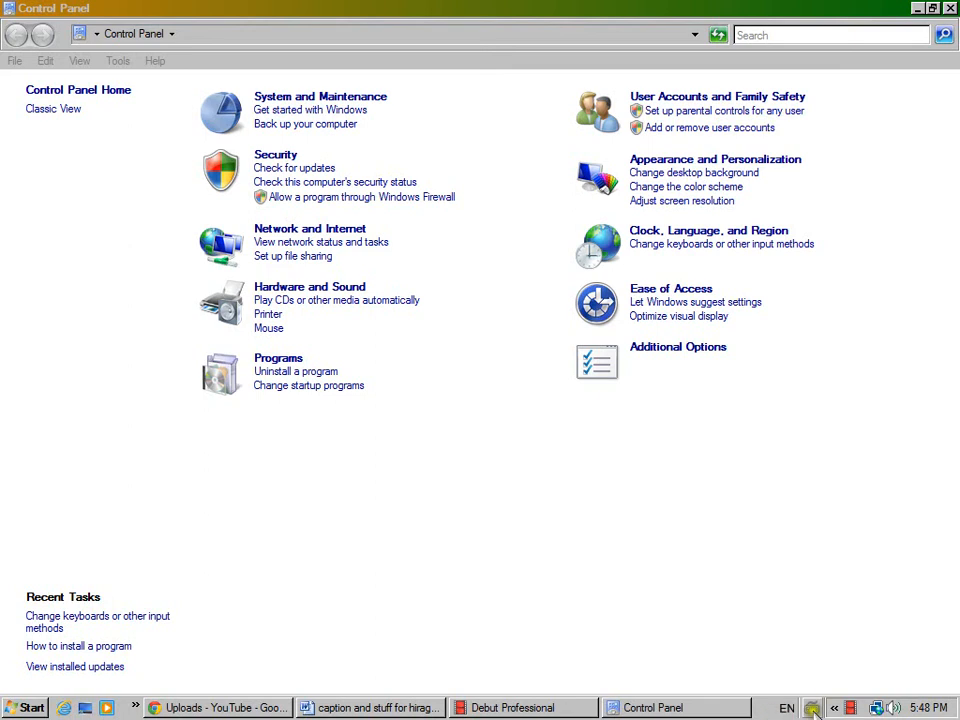
{"action": "left_click", "coordinate": [787, 708]}
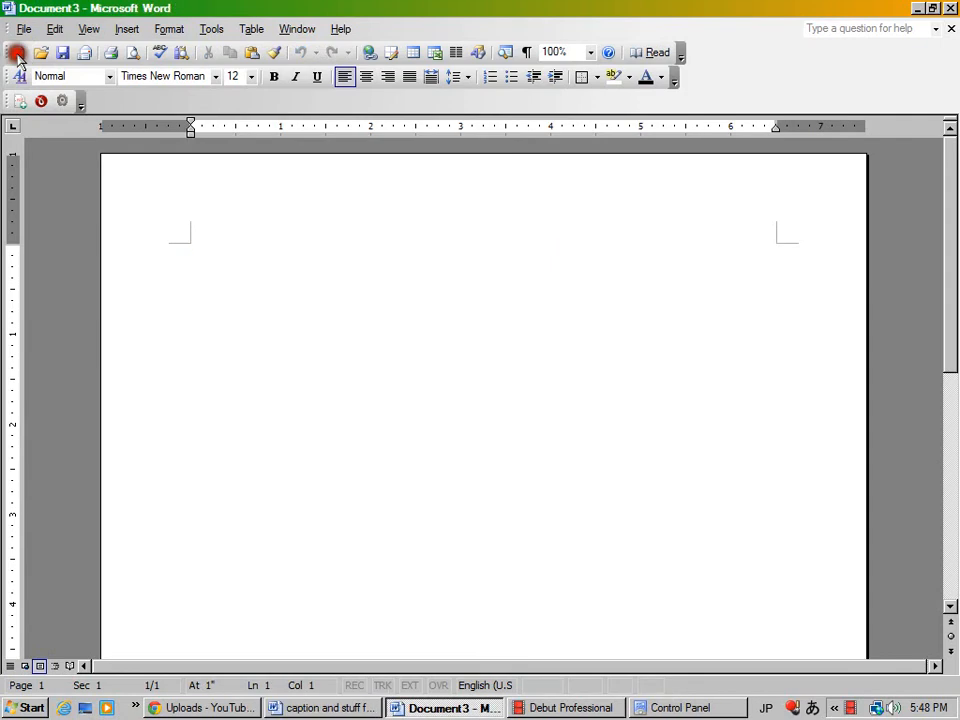
{"action": "mouse_move", "coordinate": [738, 707]}
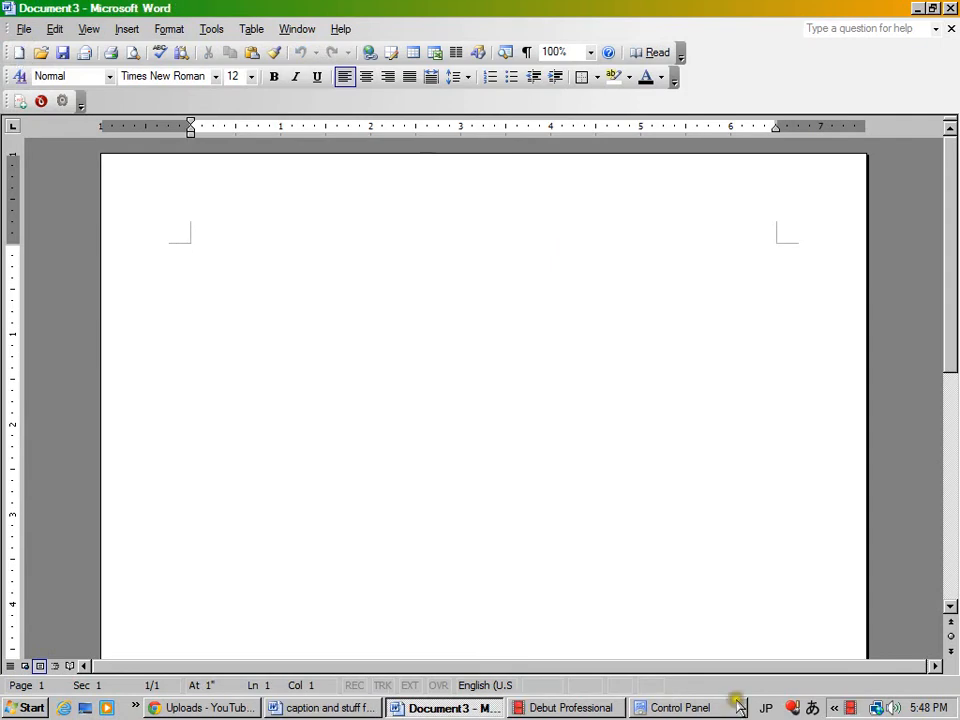
Type the Georgian letters თ, ი, ა, გ, კ and ს on line 1.
{"action": "left_click", "coordinate": [766, 708]}
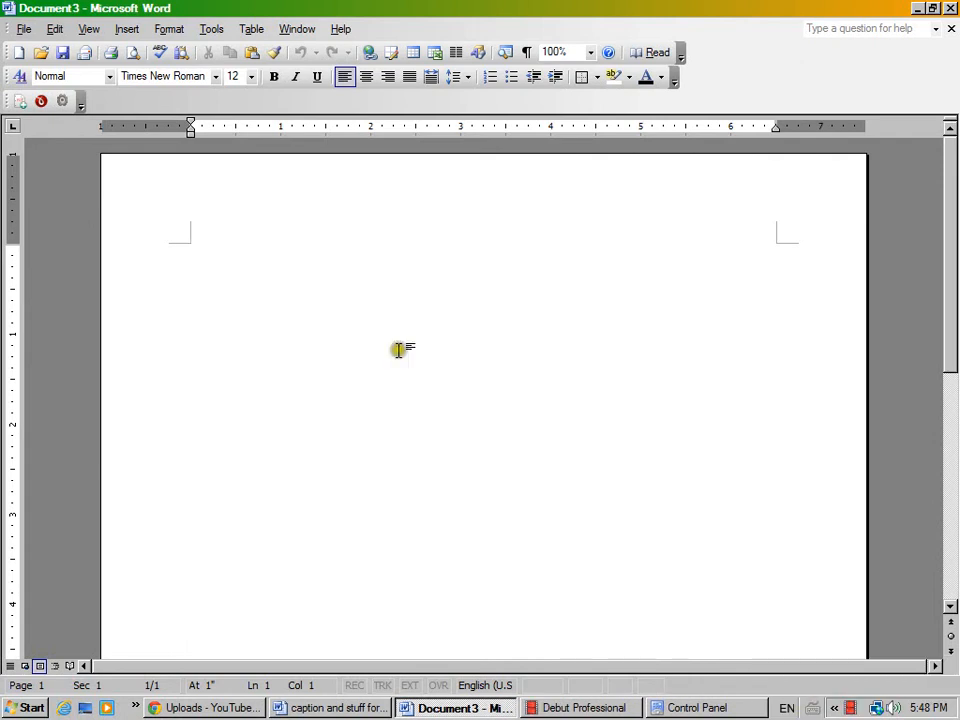
{"action": "type", "text": "s"}
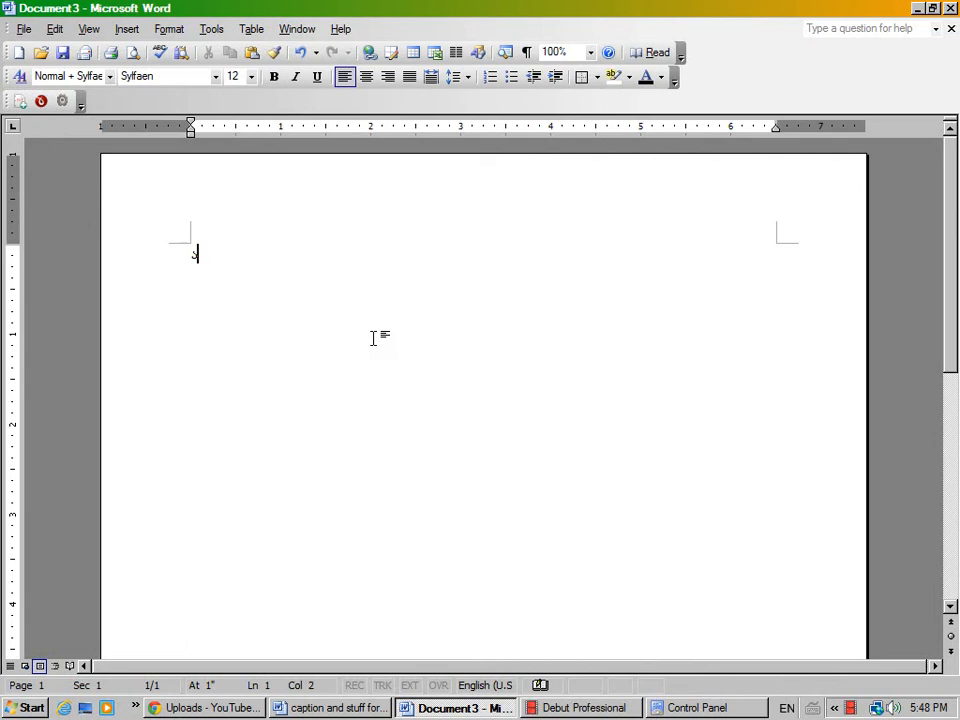
{"action": "type", "text": "ba"}
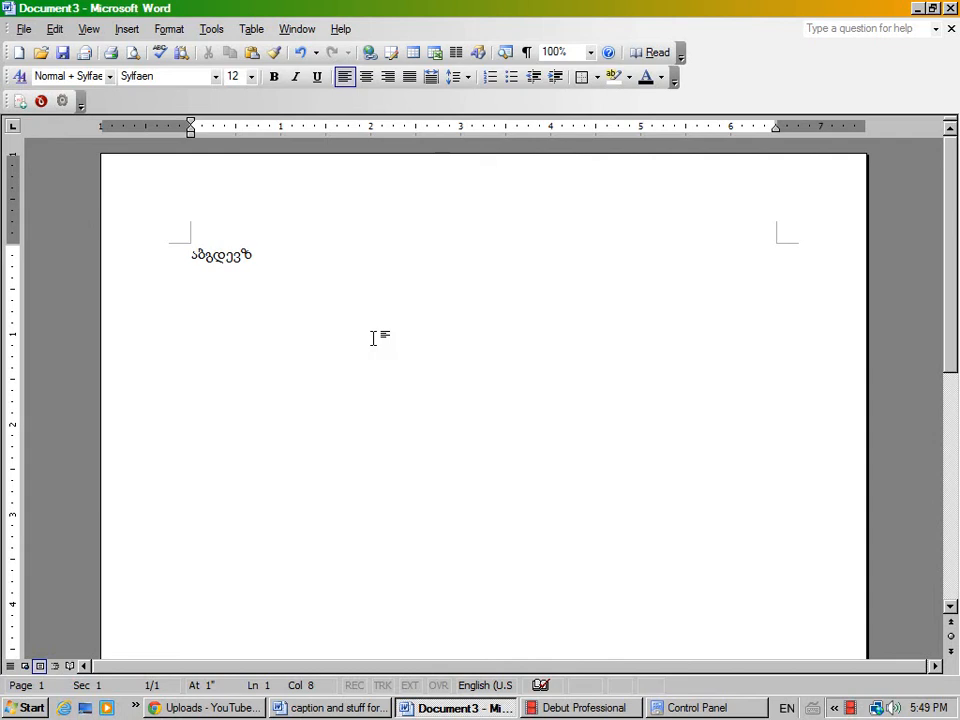
{"action": "type", "text": "თ"}
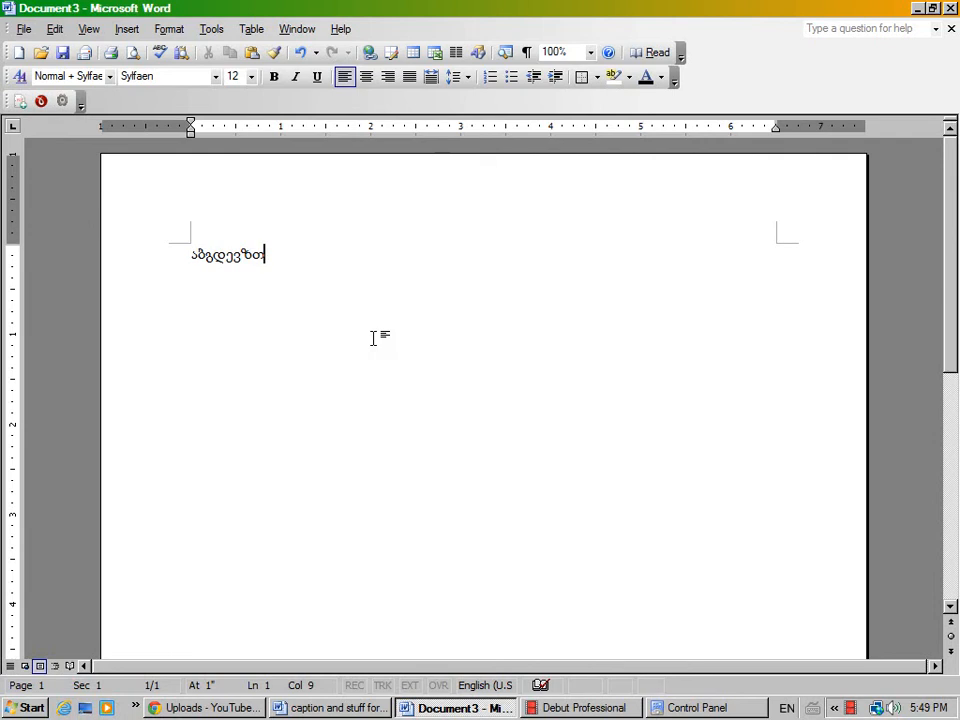
{"action": "type", "text": "ი"}
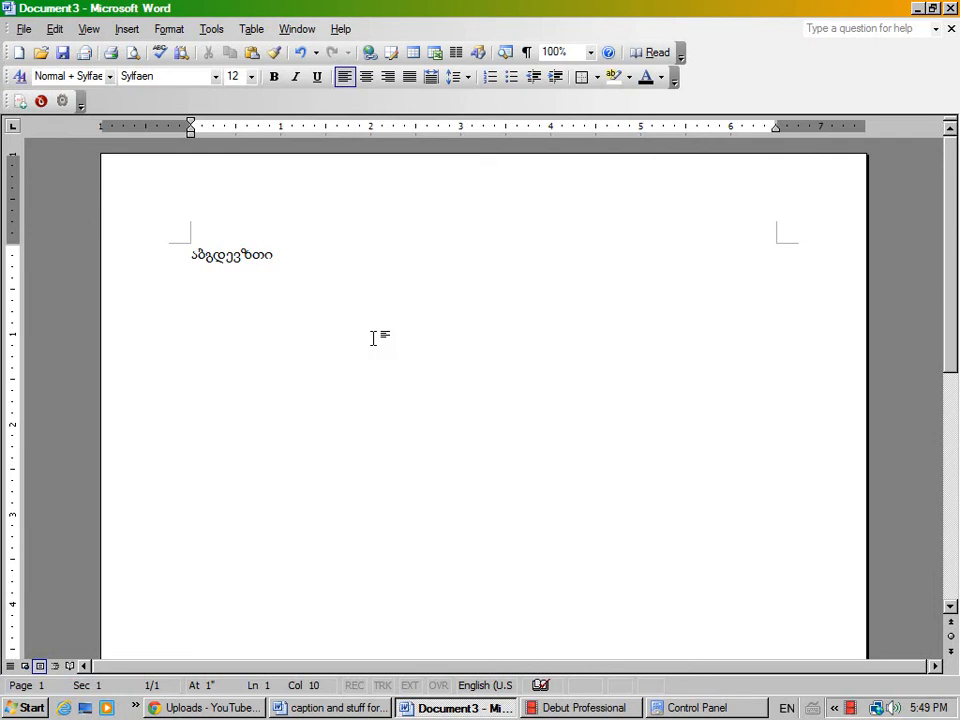
{"action": "type", "text": "ა"}
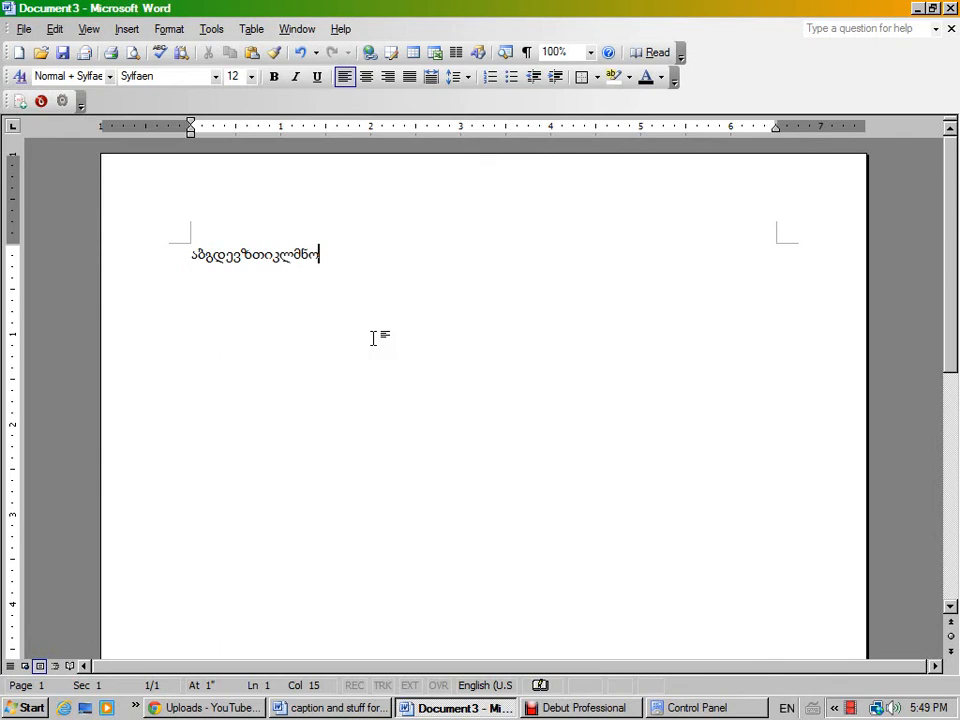
{"action": "type", "text": "გ"}
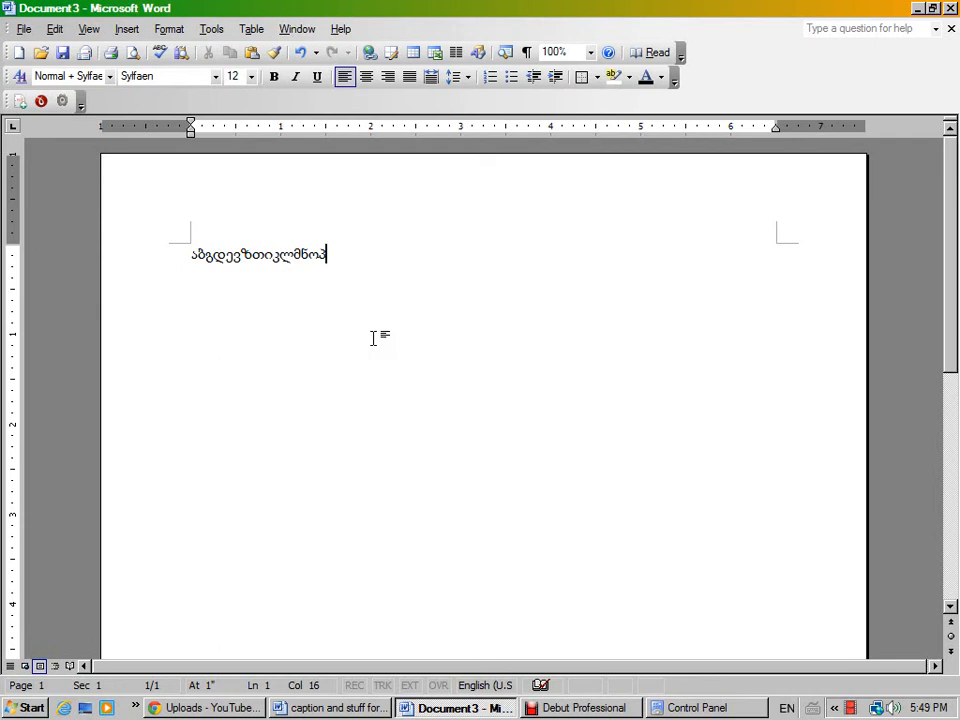
{"action": "type", "text": "კ"}
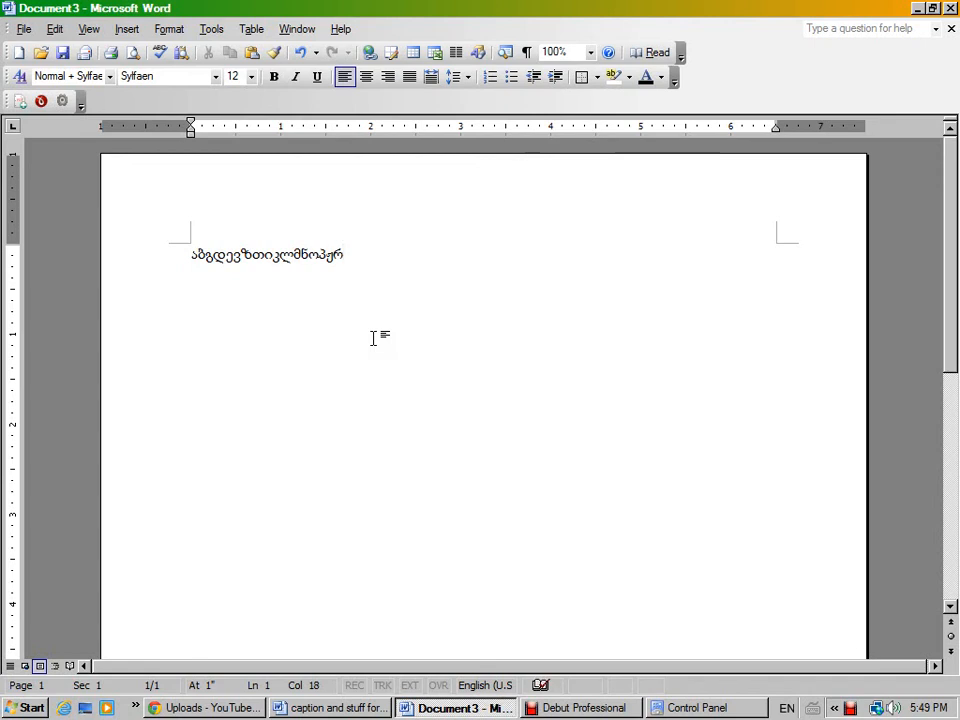
{"action": "type", "text": "ს"}
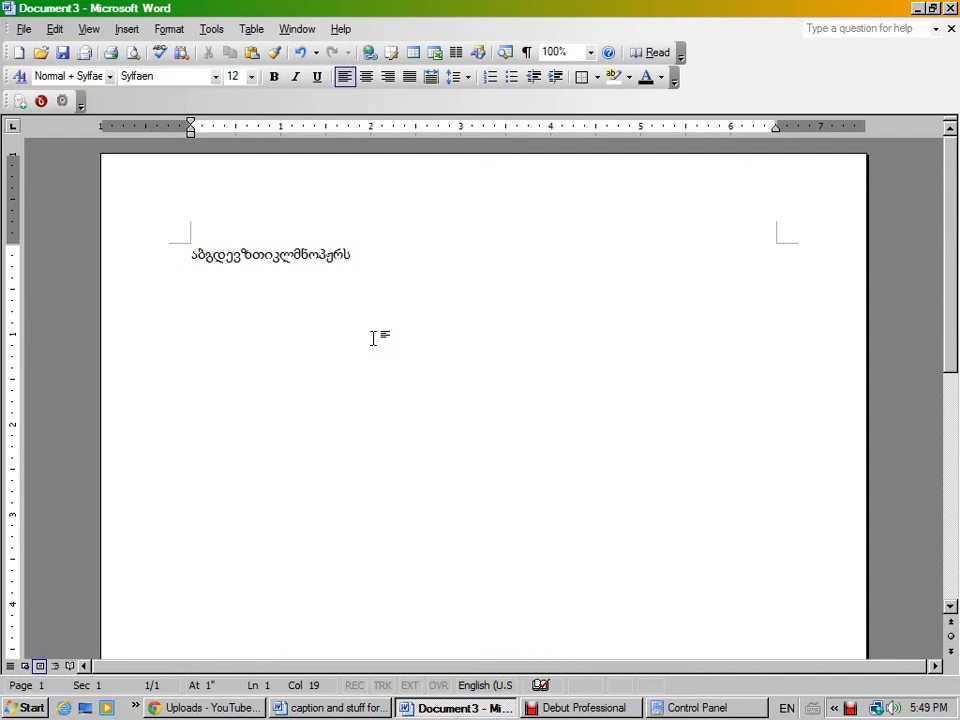
{"action": "type", "text": "ს"}
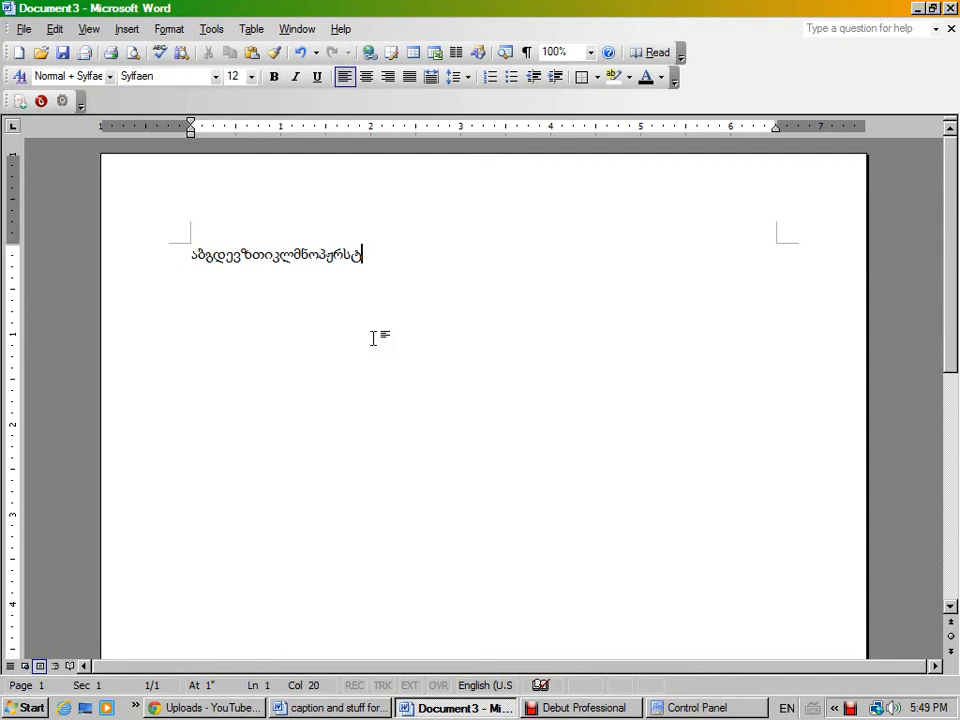
{"action": "type", "text": "ს"}
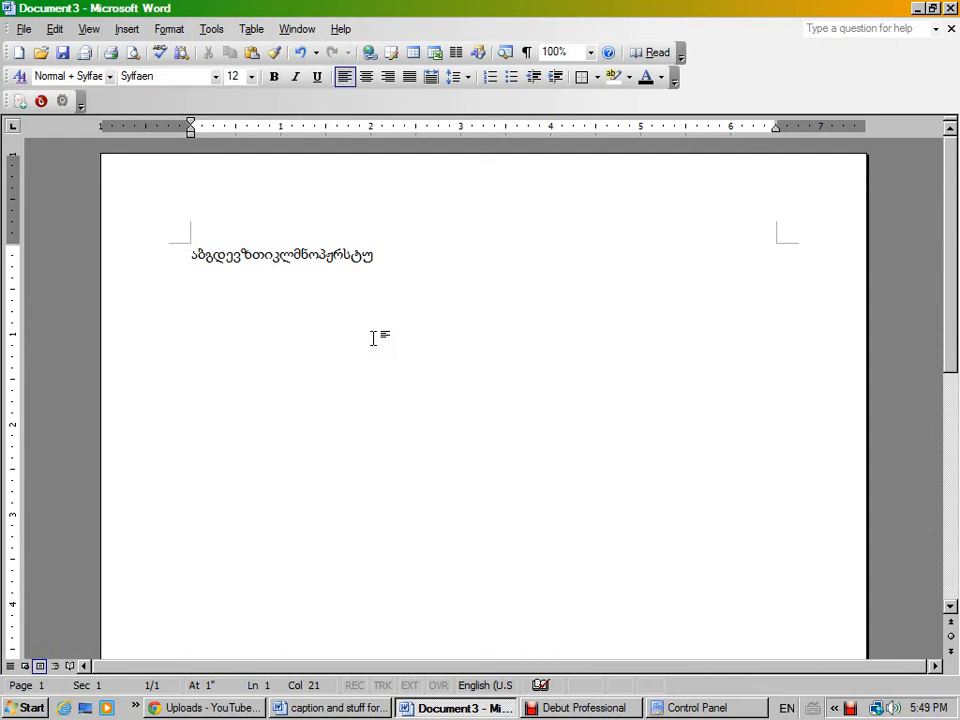
Add the remaining letters უ, ქ, ე, ყ, შ, ხ and start a new line.
{"action": "type", "text": "უ"}
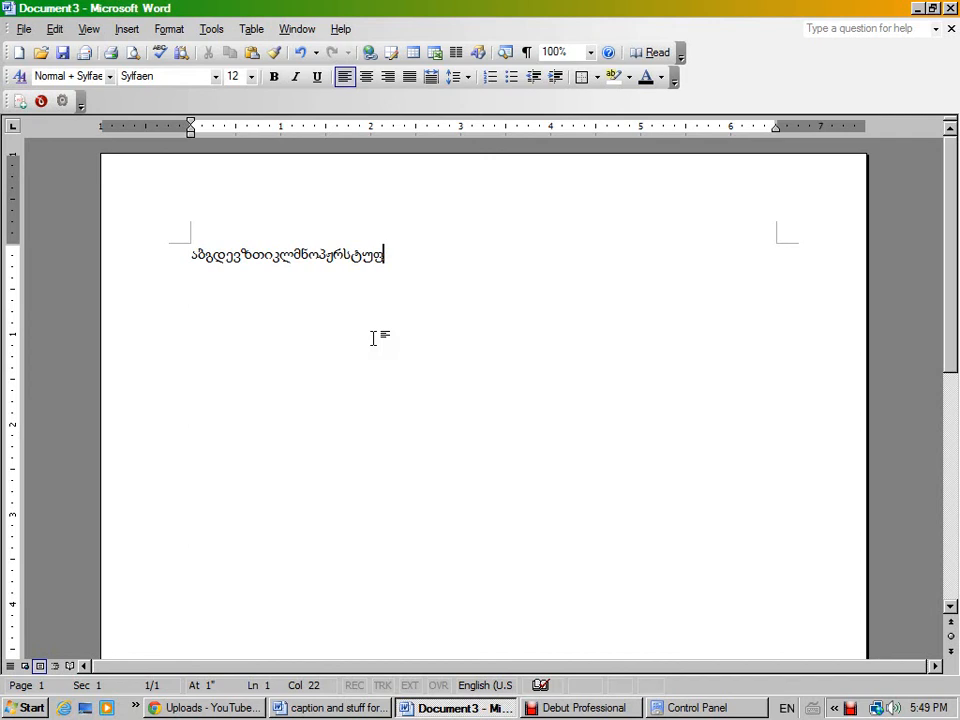
{"action": "type", "text": "ქ"}
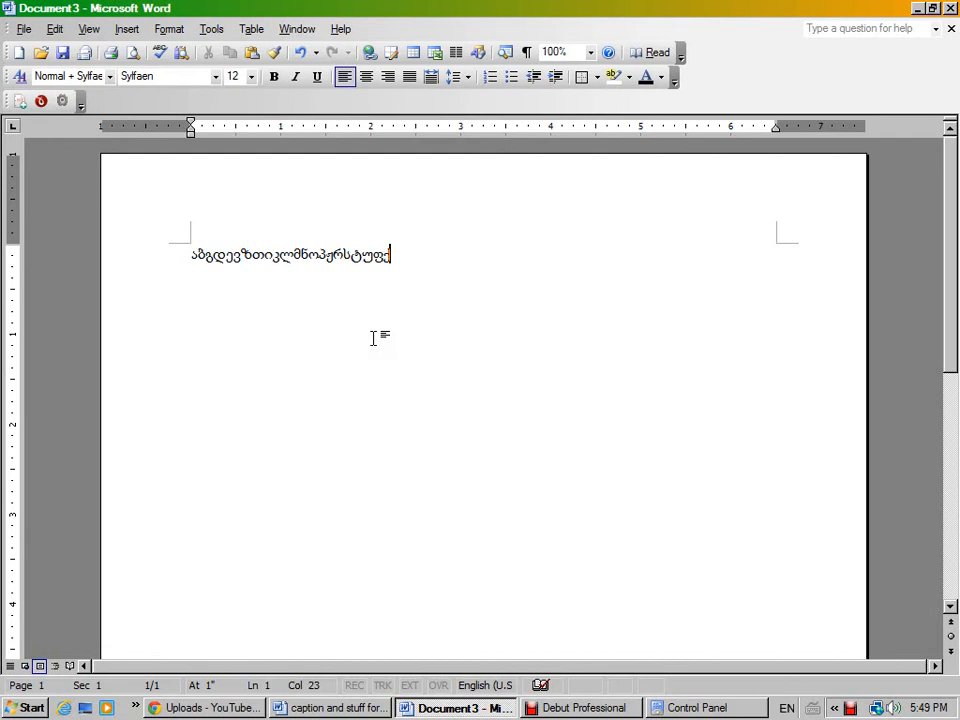
{"action": "type", "text": "ქ"}
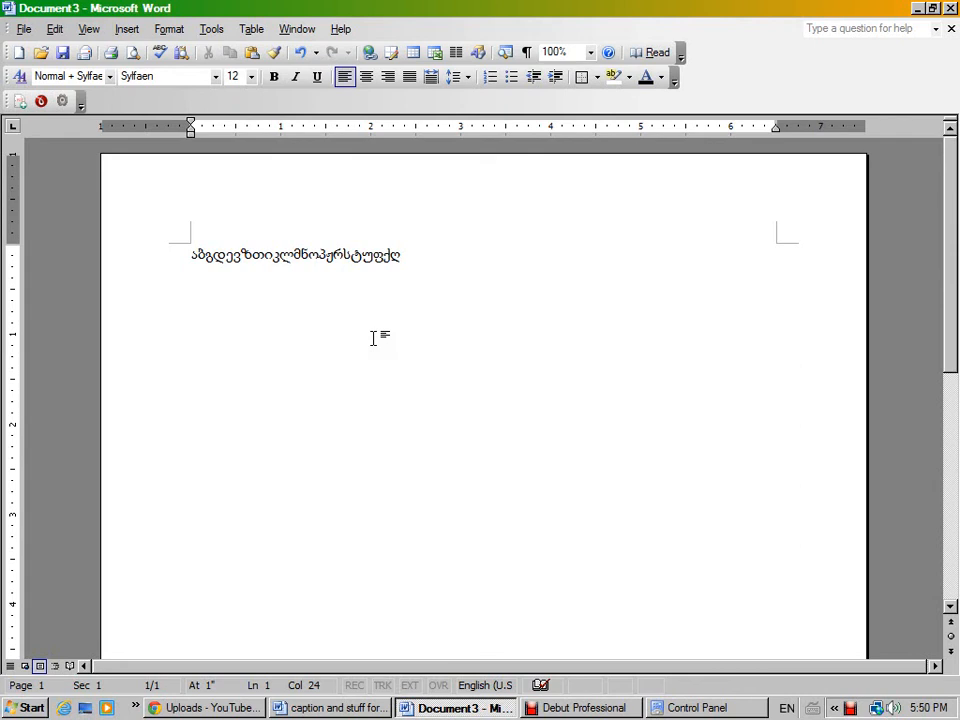
{"action": "type", "text": "ე"}
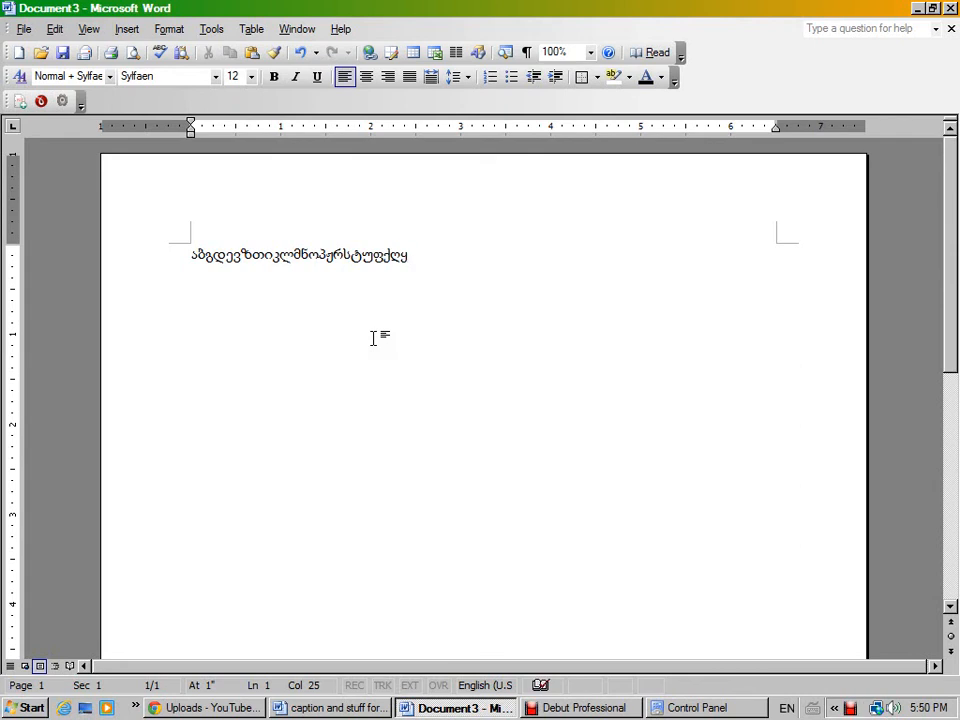
{"action": "type", "text": "ყ"}
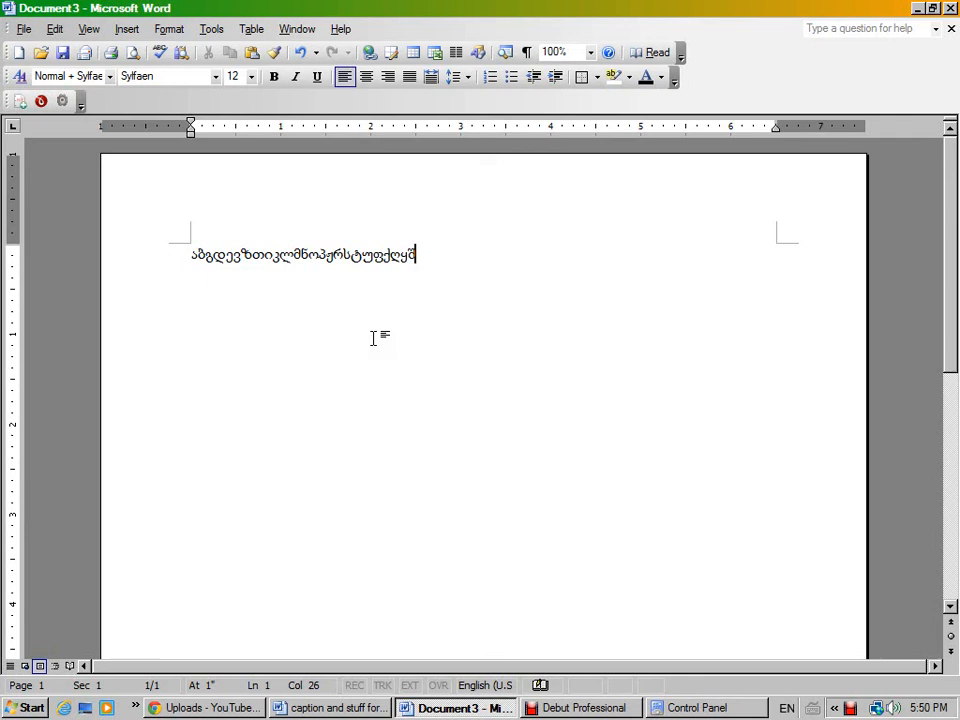
{"action": "type", "text": "8"}
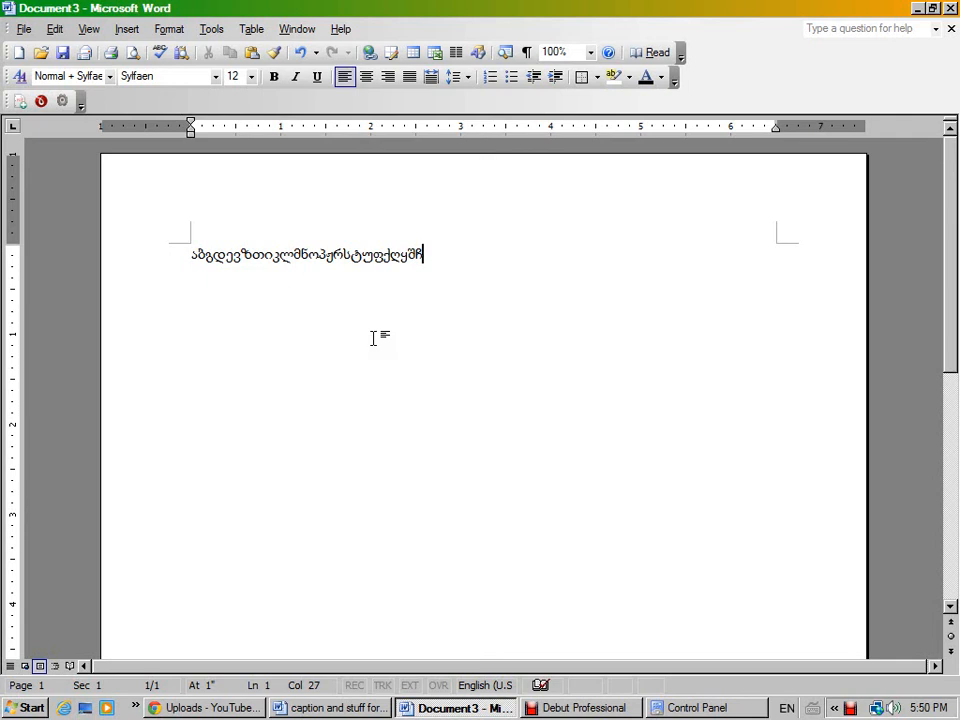
{"action": "type", "text": "შ"}
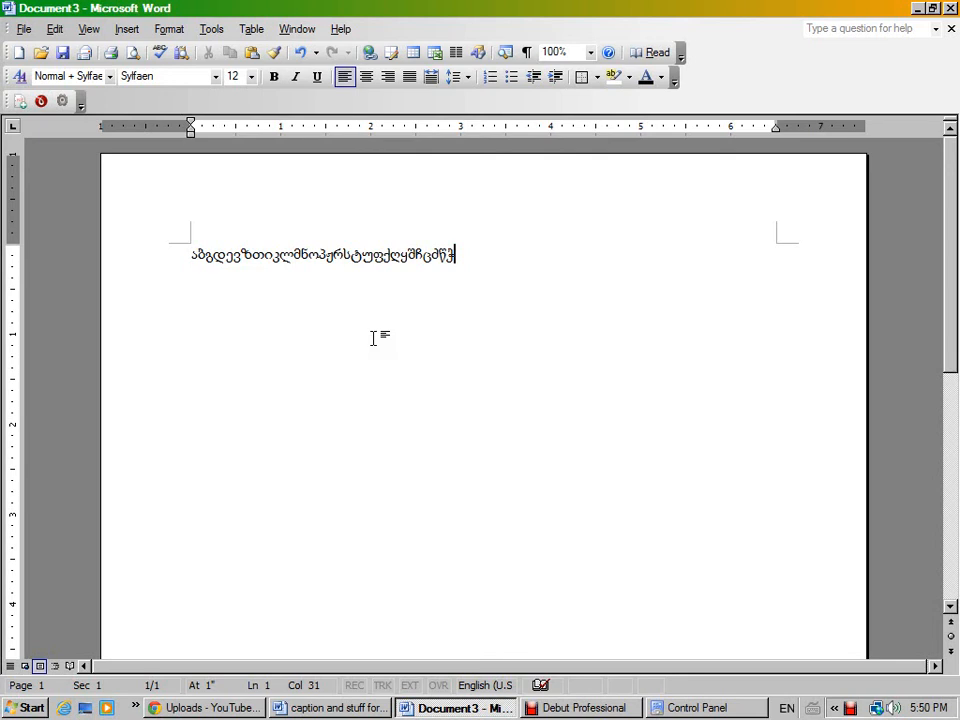
{"action": "type", "text": "ხჯჰ"}
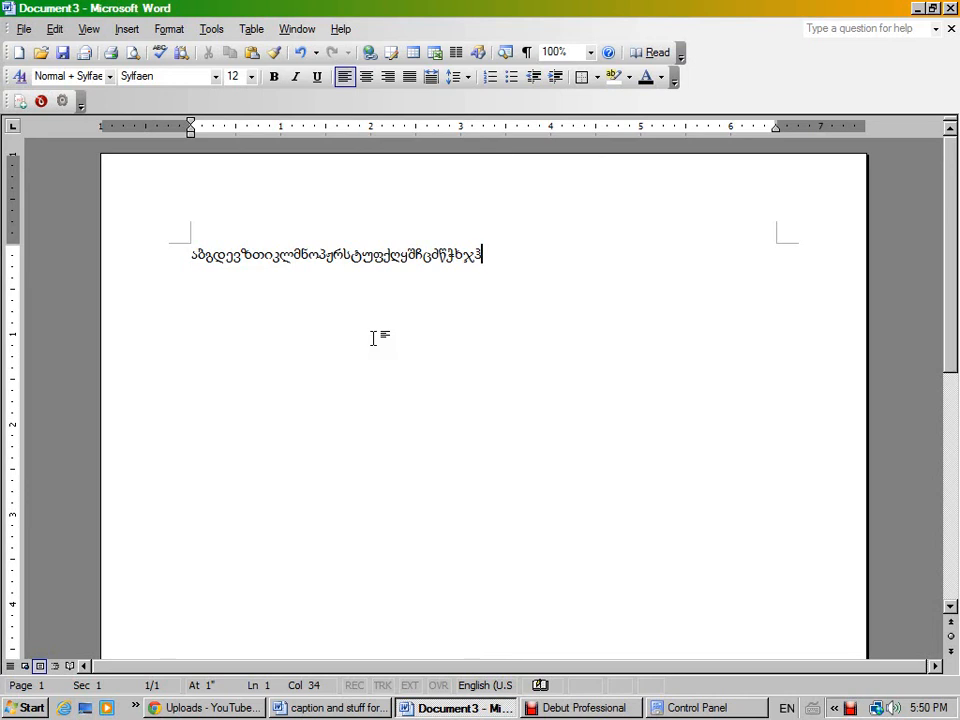
{"action": "key", "text": "enter"}
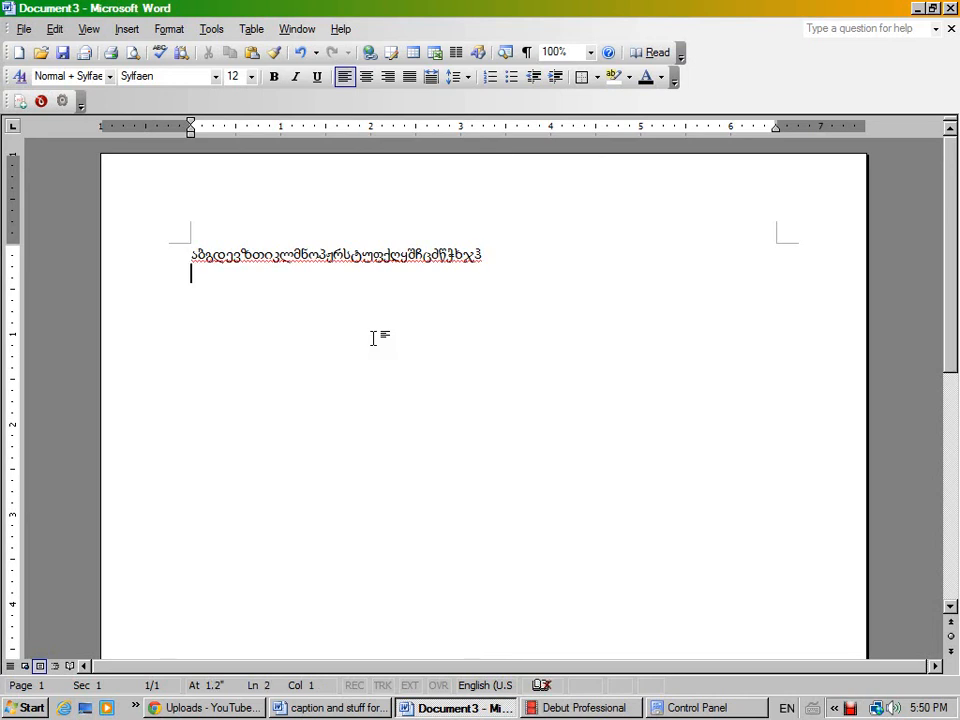
Switch input to the US keyboard and type 'abgdevzTiklmnopp' on line 2.
{"action": "left_click", "coordinate": [786, 708]}
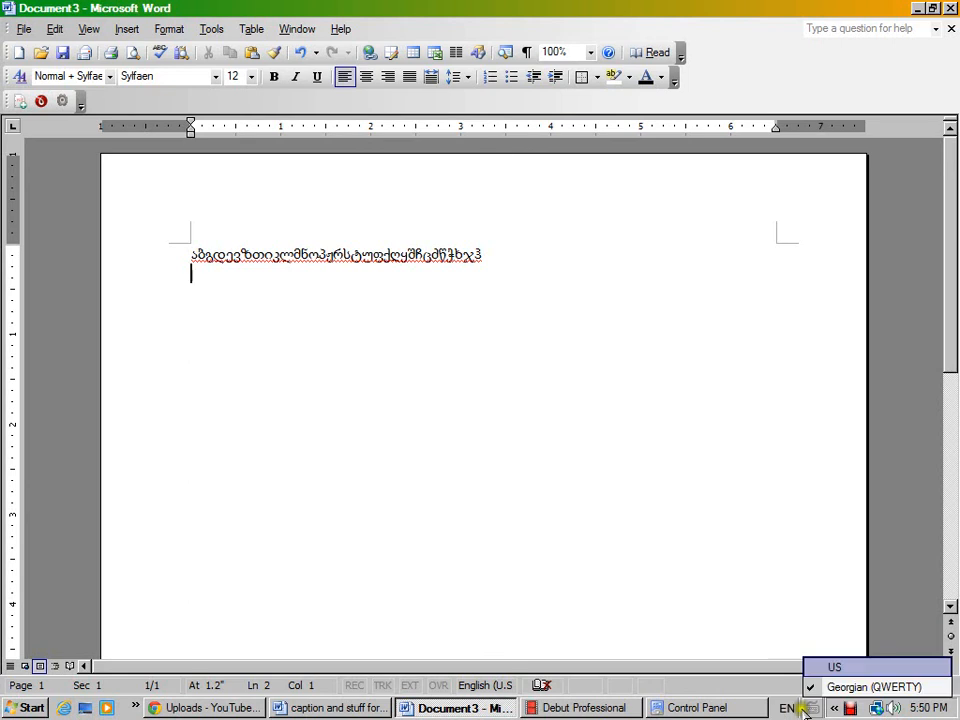
{"action": "left_click", "coordinate": [834, 666]}
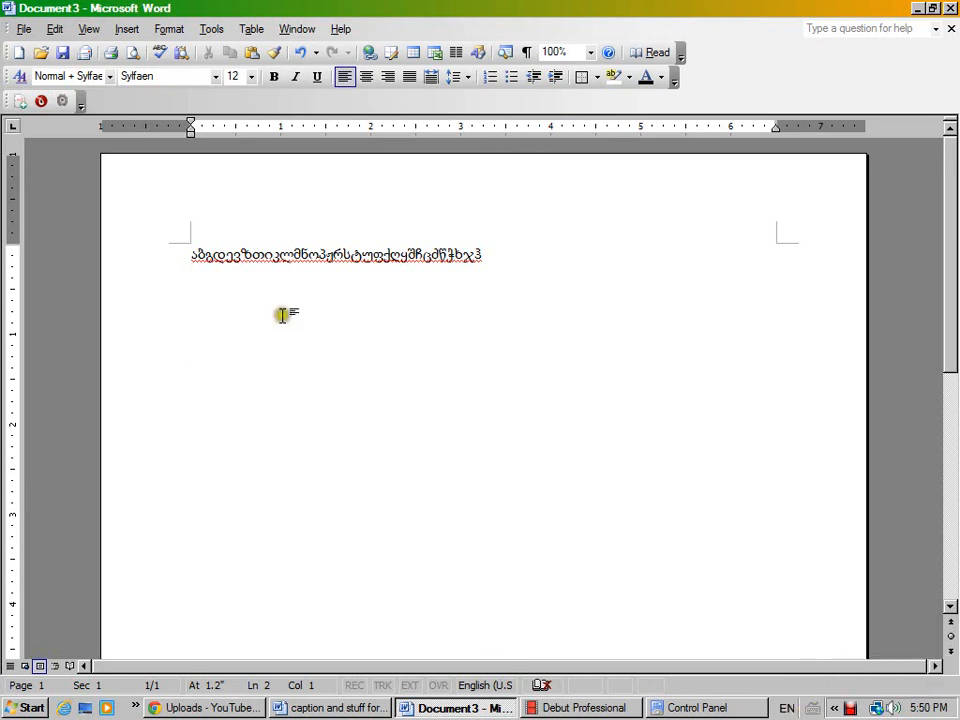
{"action": "type", "text": "ab"}
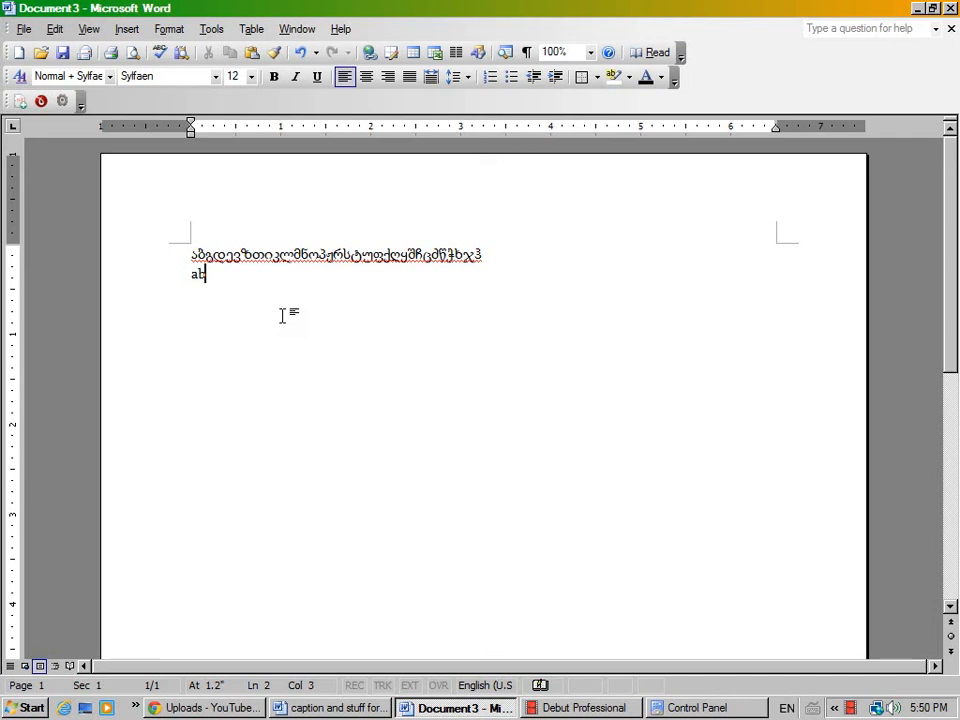
{"action": "type", "text": "gde"}
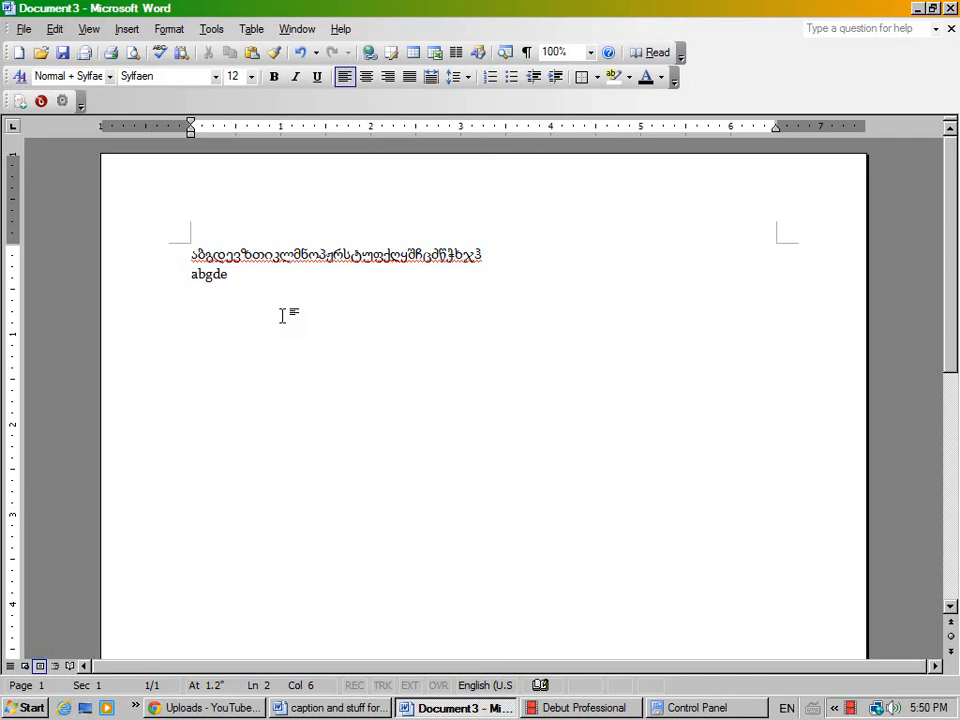
{"action": "type", "text": "vzT"}
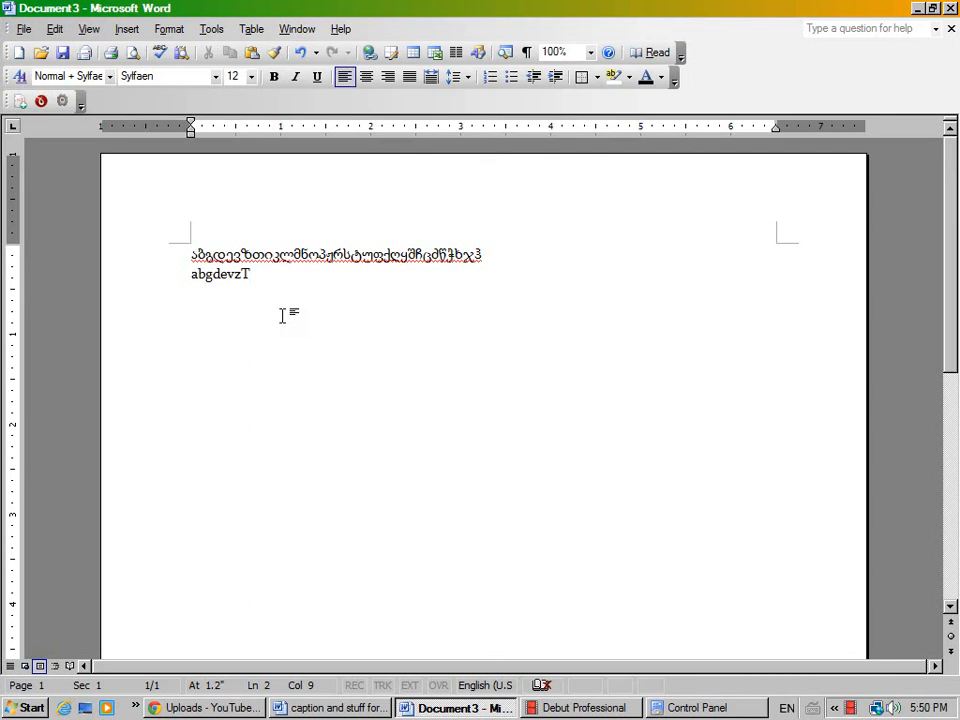
{"action": "type", "text": "iklmn"}
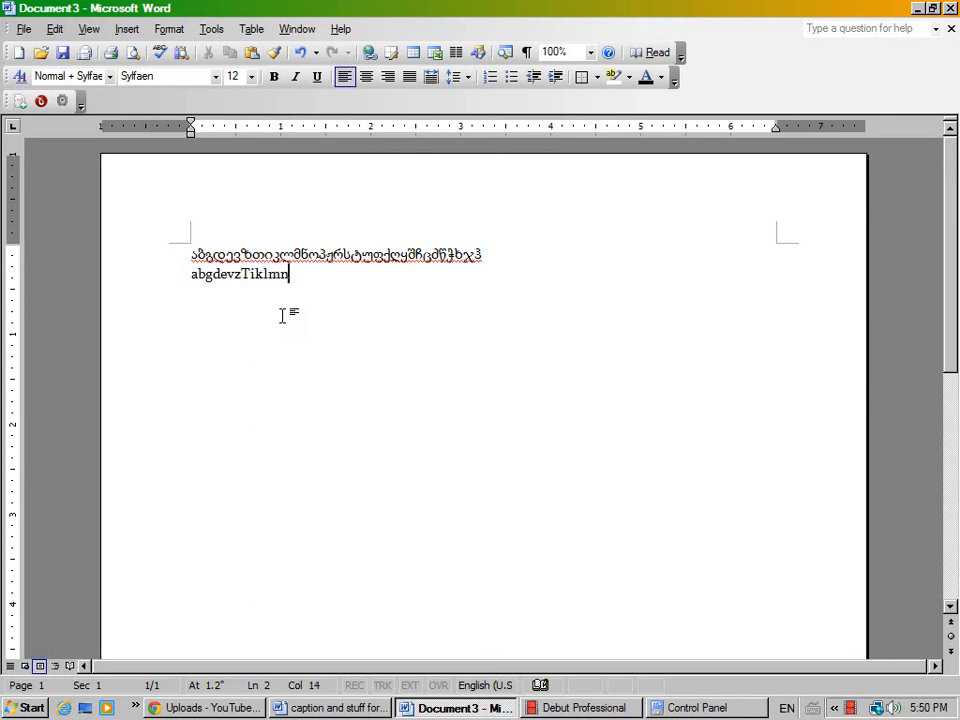
{"action": "type", "text": "op"}
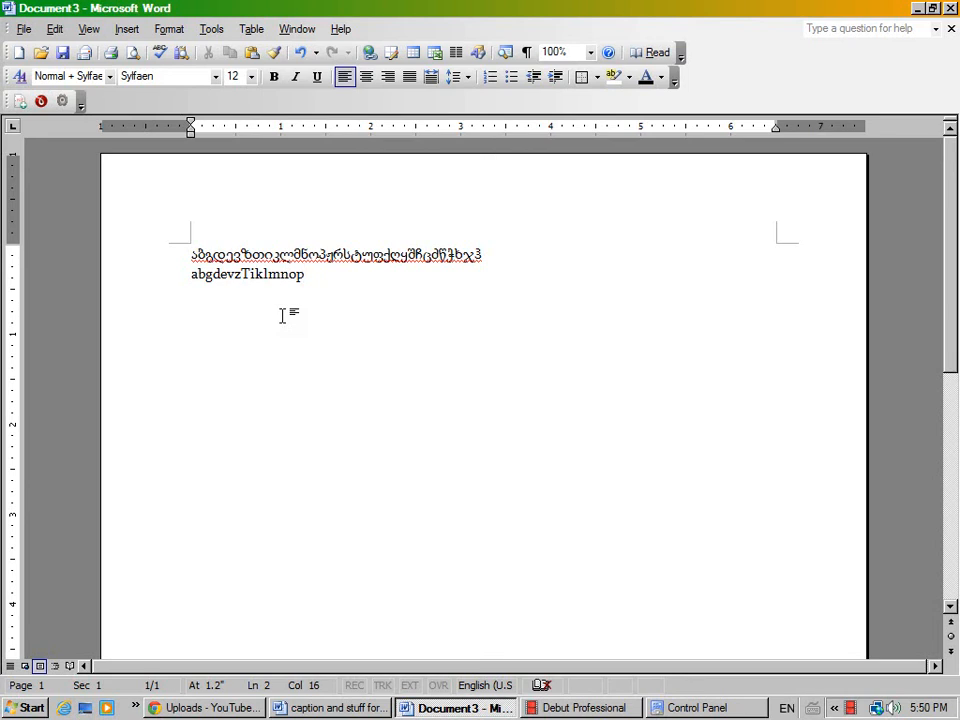
{"action": "type", "text": "p"}
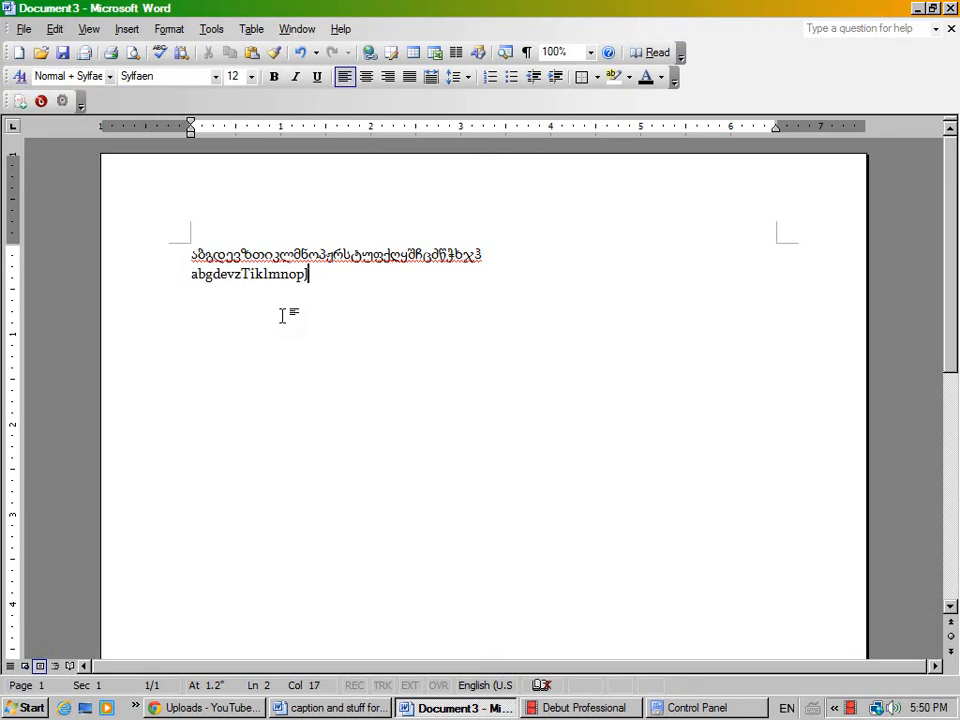
Type the remaining Latin keys 'rstufqRyScCZwWxjh' on line 2.
{"action": "type", "text": "rst"}
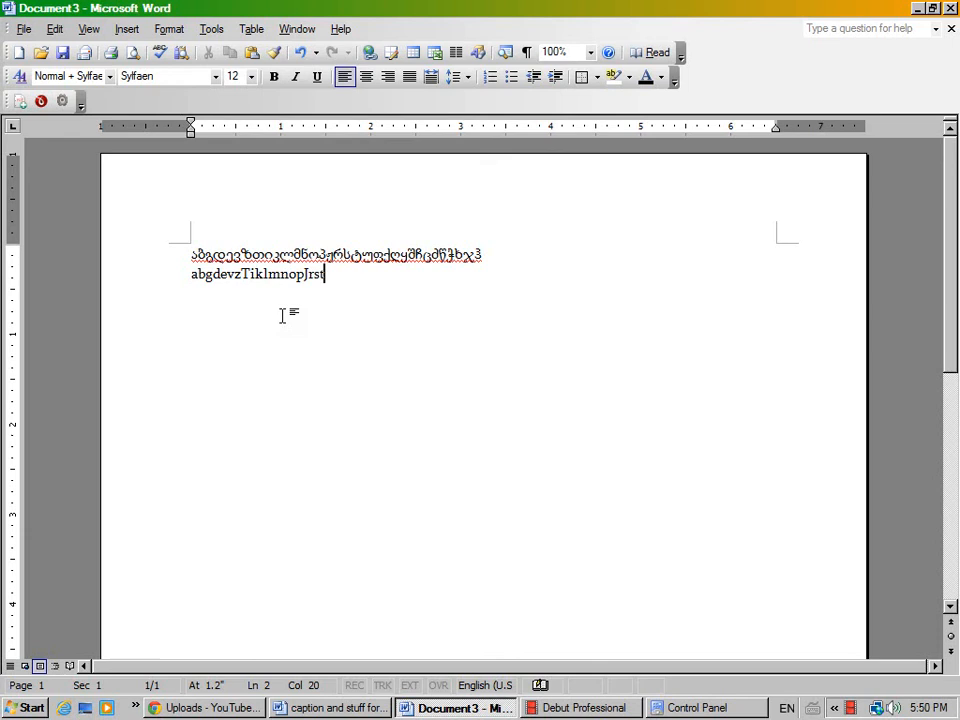
{"action": "type", "text": "u"}
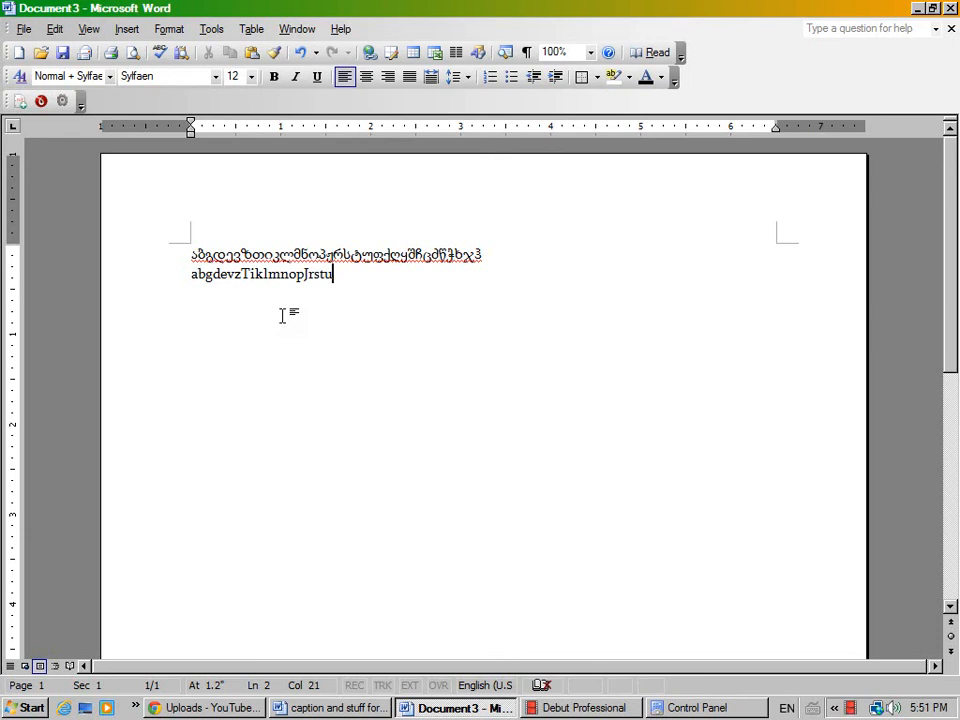
{"action": "type", "text": "f"}
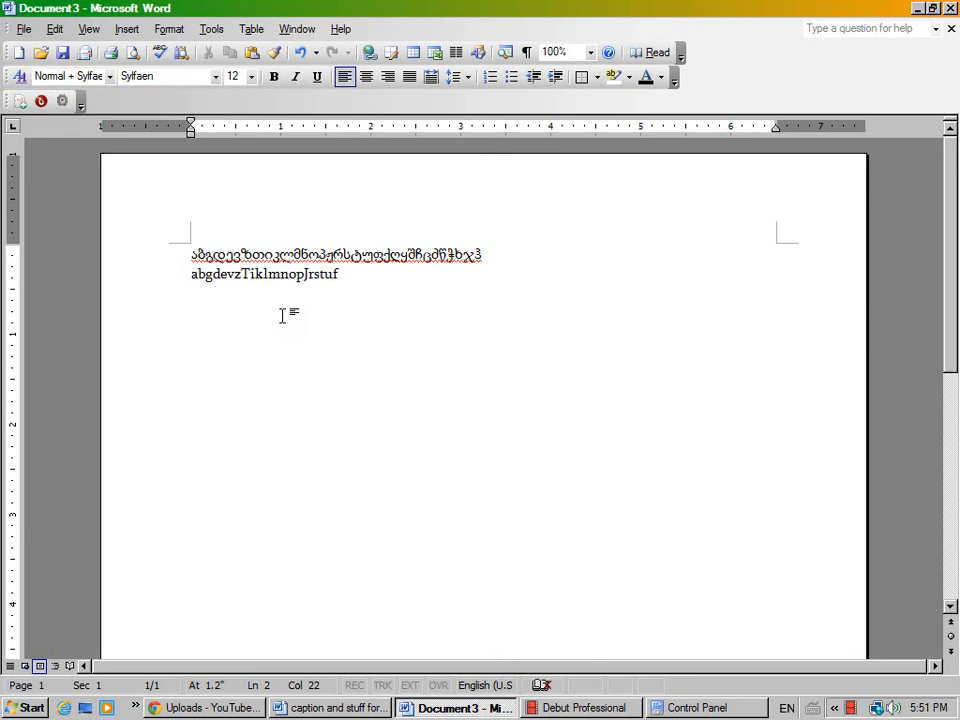
{"action": "type", "text": "q"}
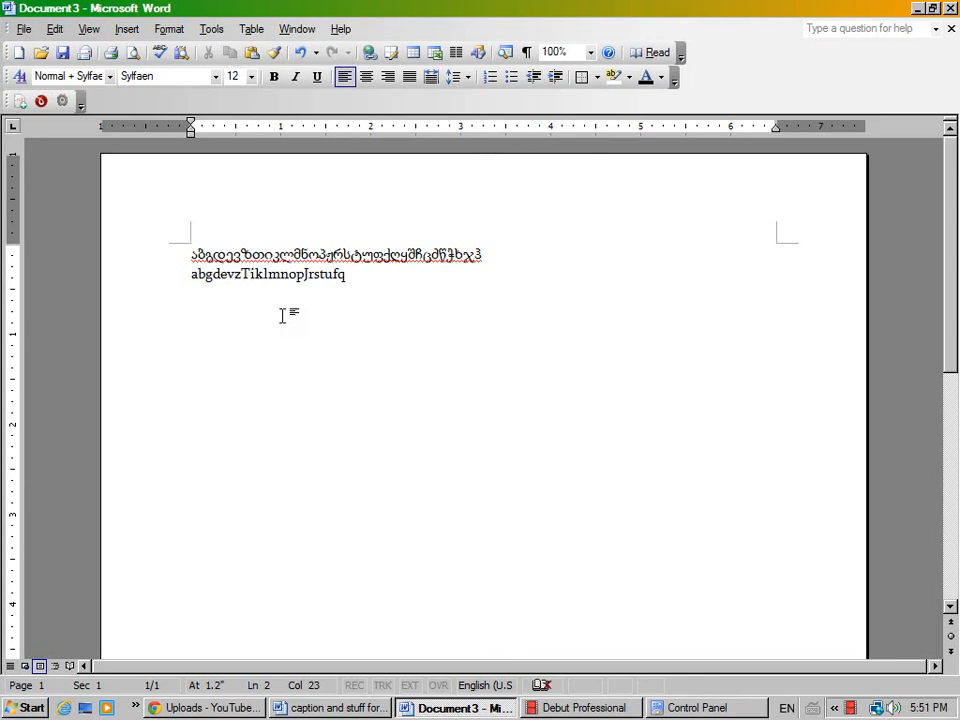
{"action": "type", "text": "R"}
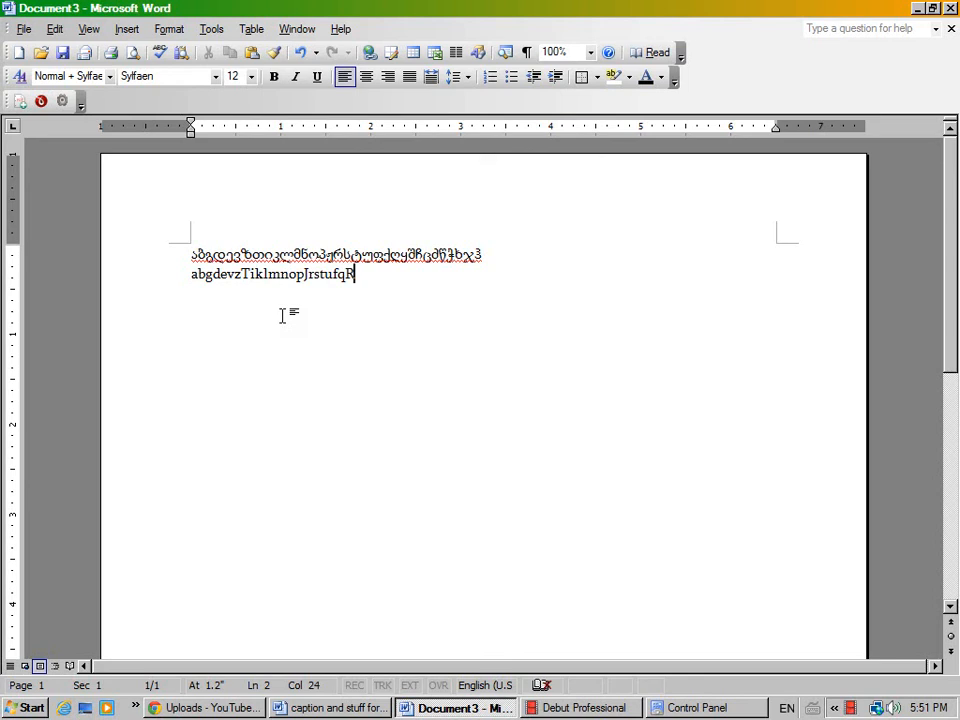
{"action": "type", "text": "yS"}
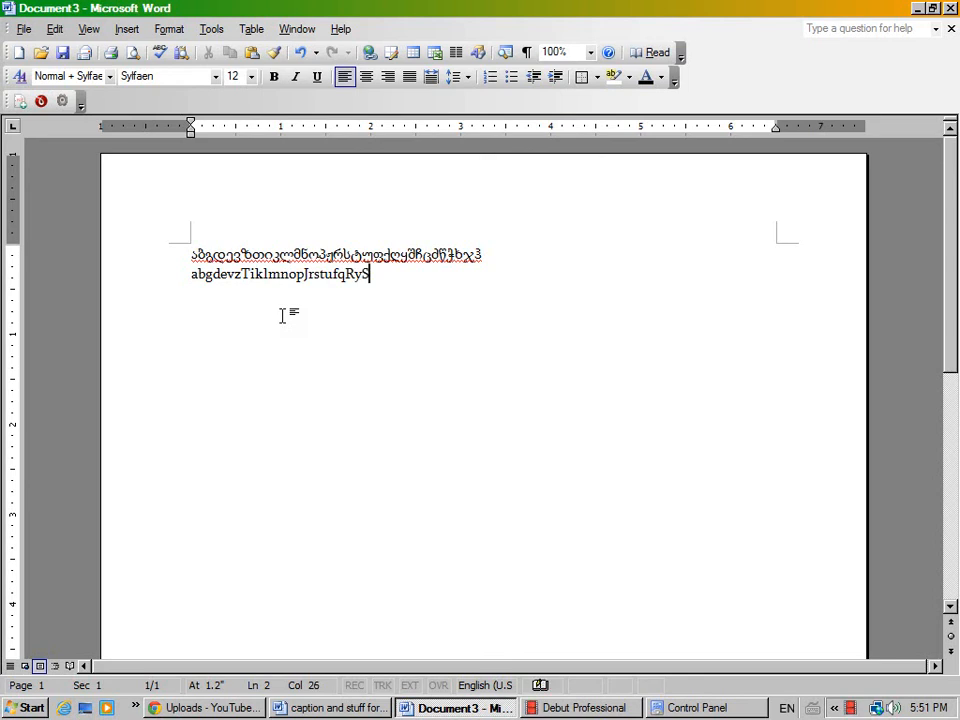
{"action": "type", "text": "cC"}
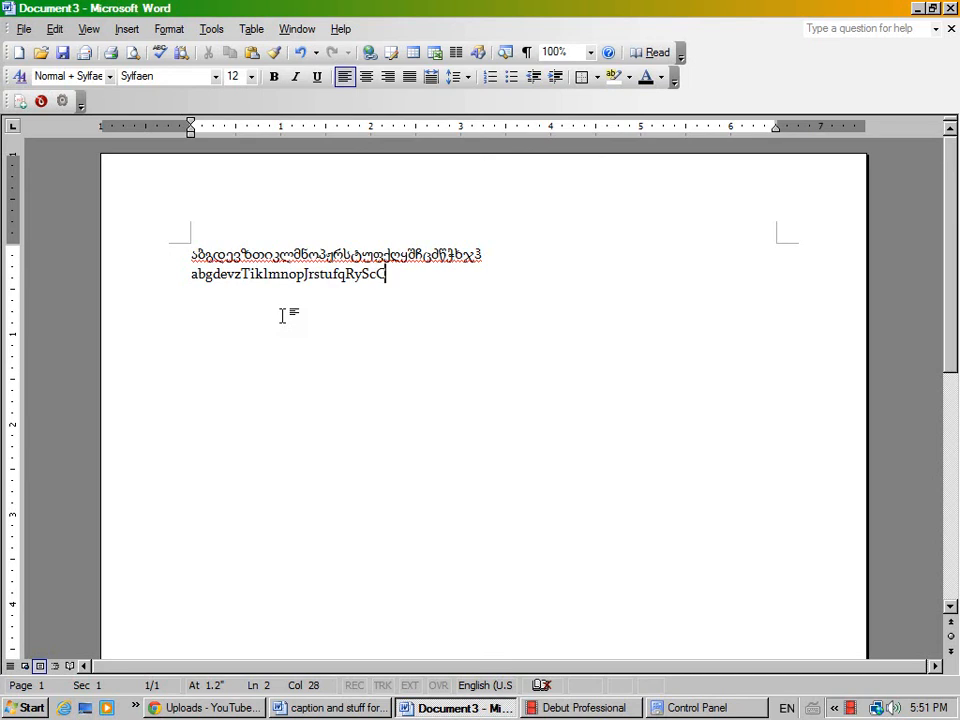
{"action": "type", "text": "Z"}
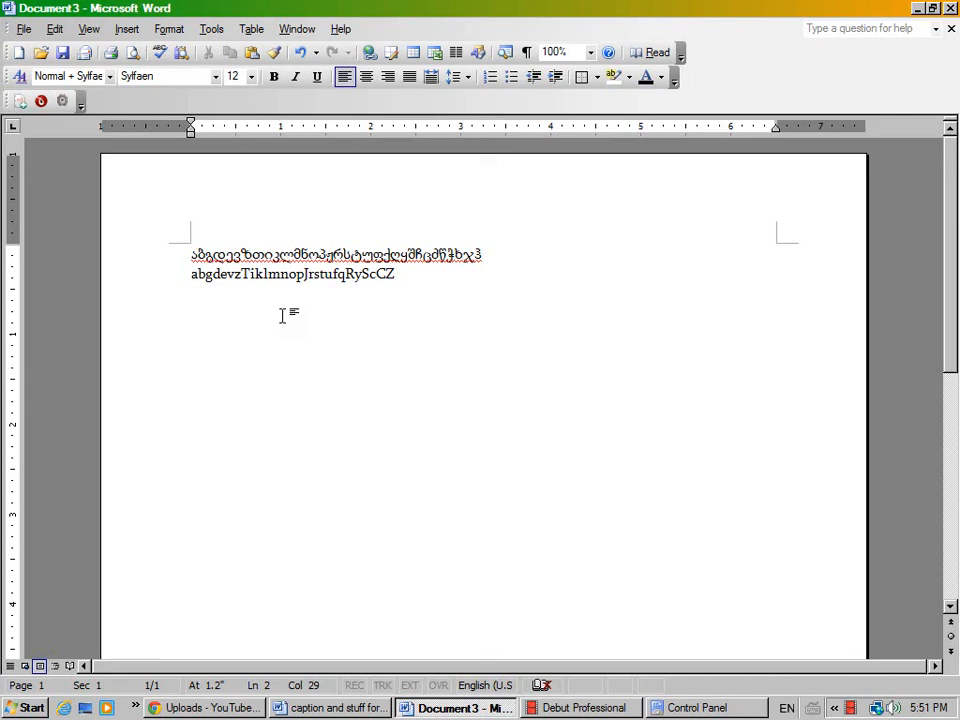
{"action": "type", "text": "wW"}
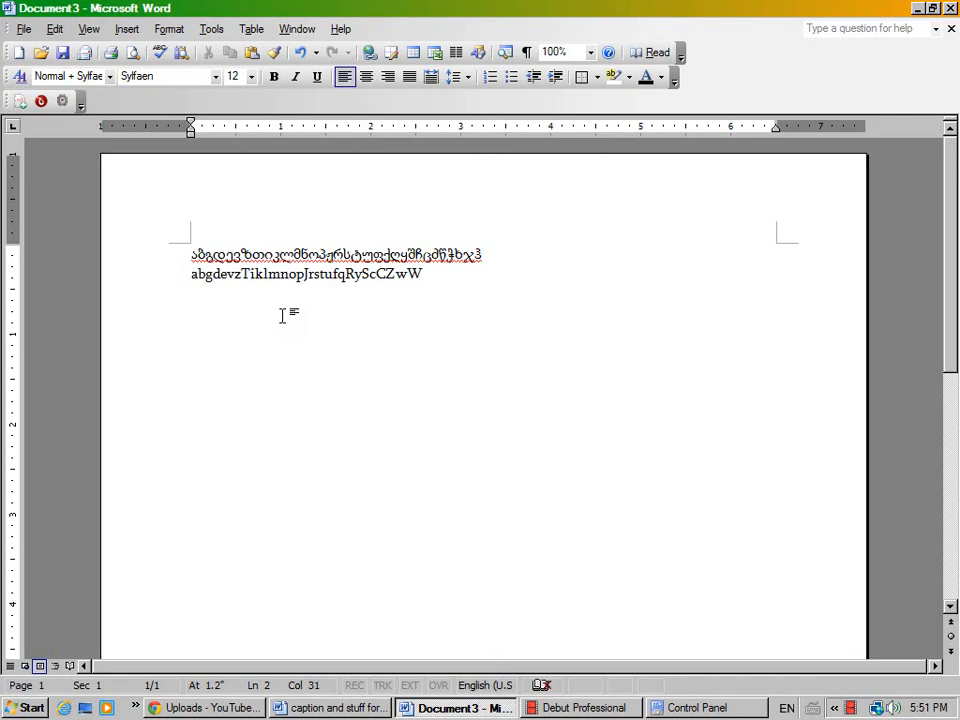
{"action": "type", "text": "xjh"}
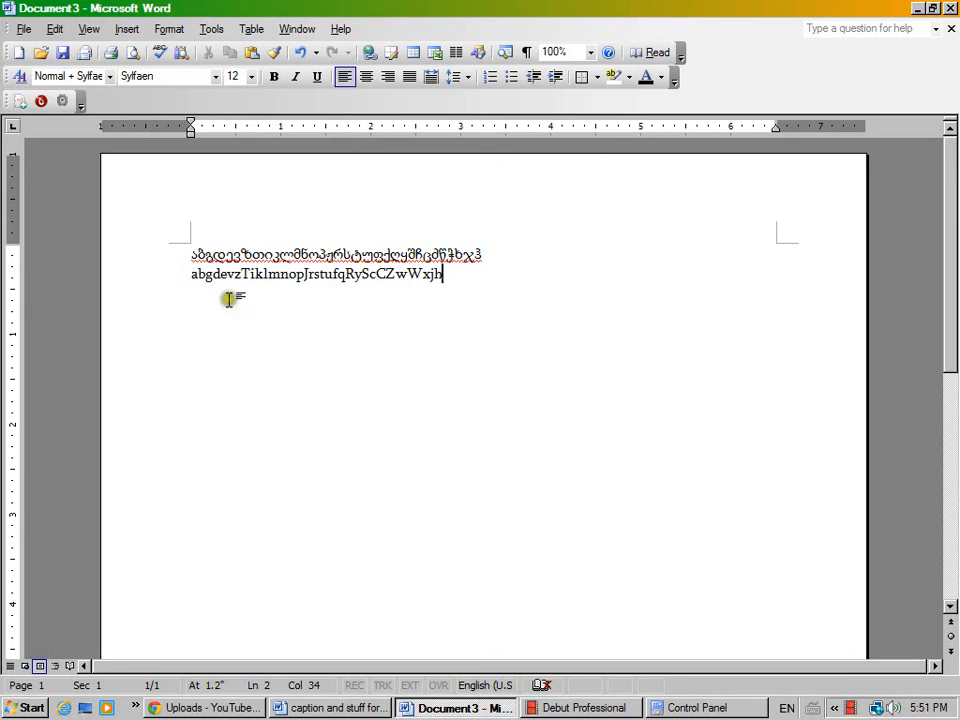
{"action": "mouse_move", "coordinate": [325, 303]}
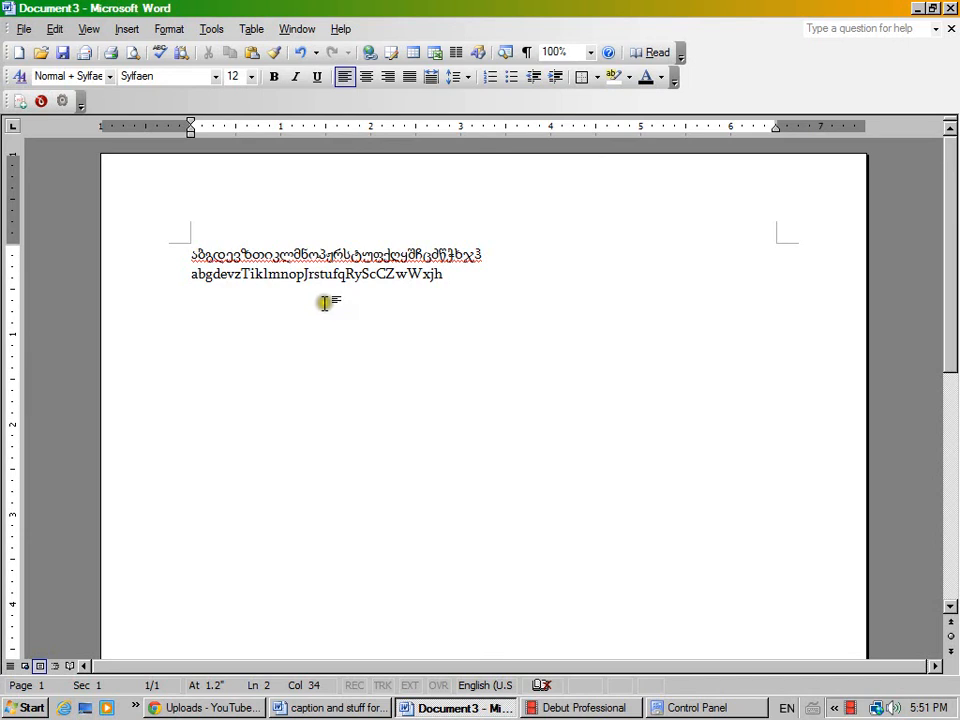